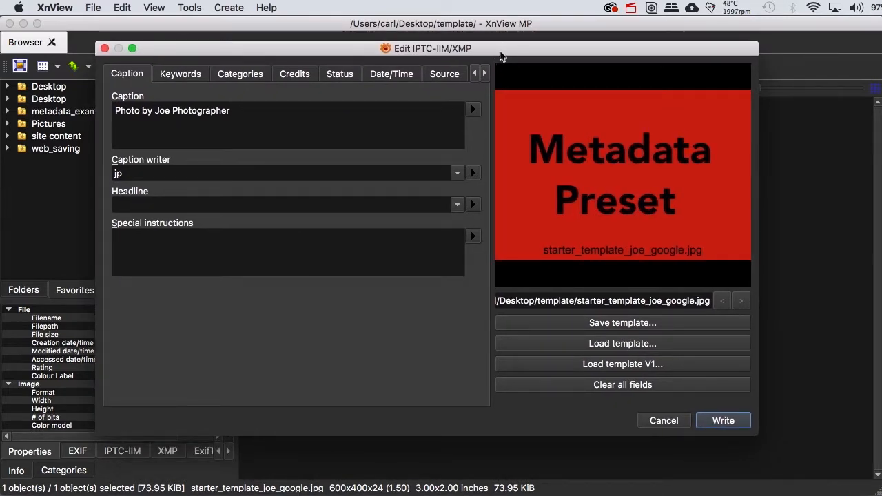
Step: Look through the template's Keywords, Categories, Status and Date/Time metadata tabs
left_click(180, 73)
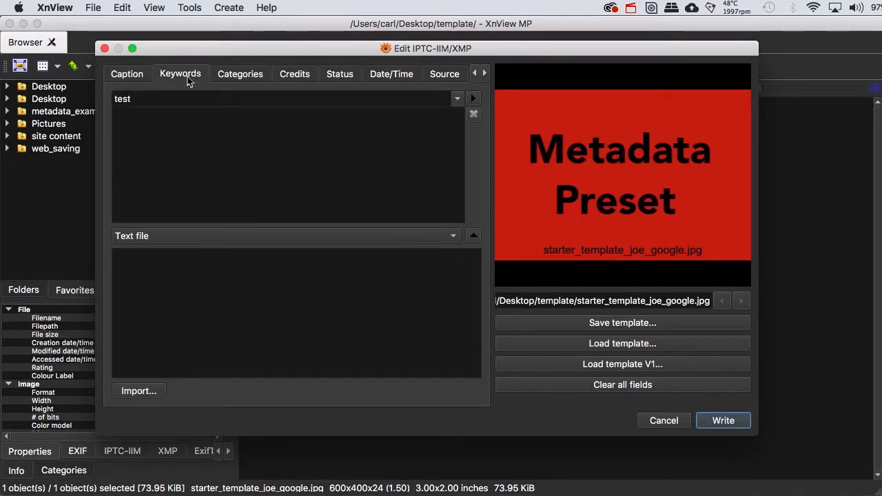
left_click(239, 74)
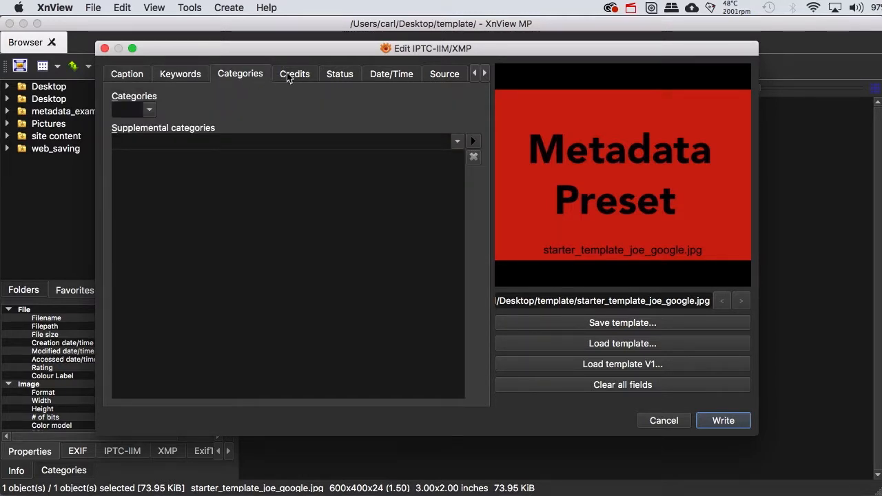
left_click(339, 73)
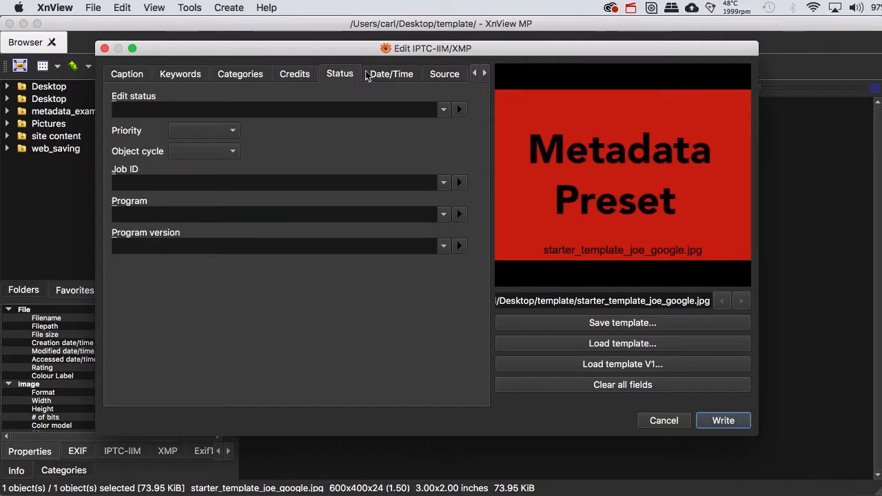
left_click(391, 74)
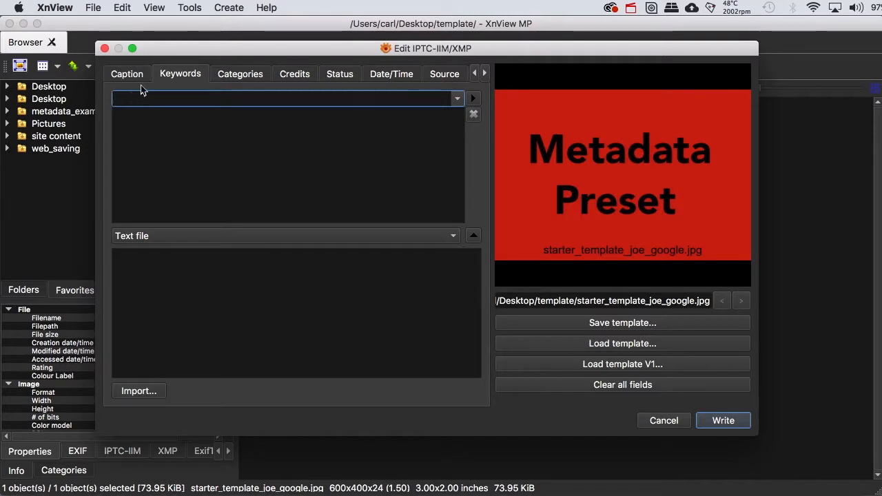
Step: Leave the Caption fields and show the template's empty Categories fields
left_click(127, 73)
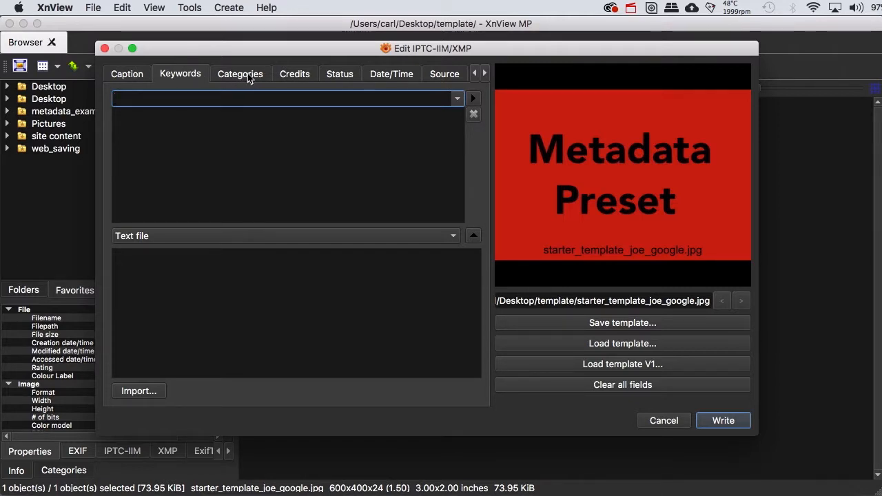
left_click(240, 74)
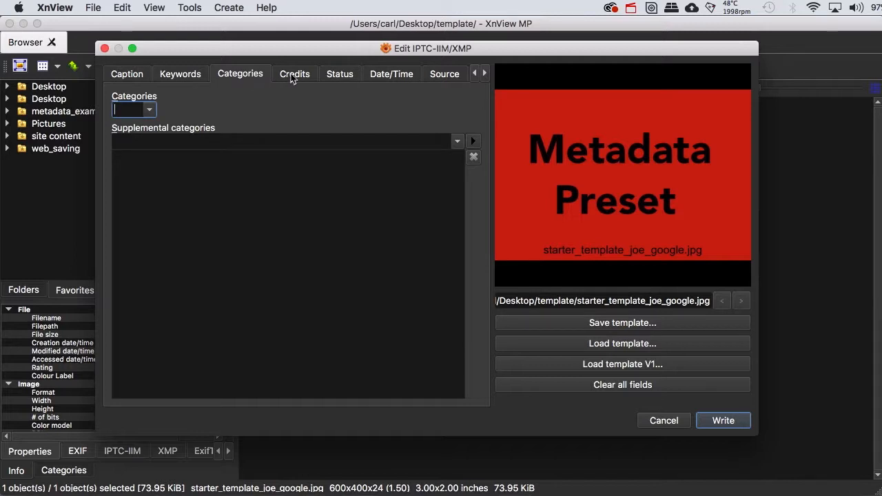
Step: Show the Credits tab with byline, credits, copyright and contact filled in
left_click(294, 73)
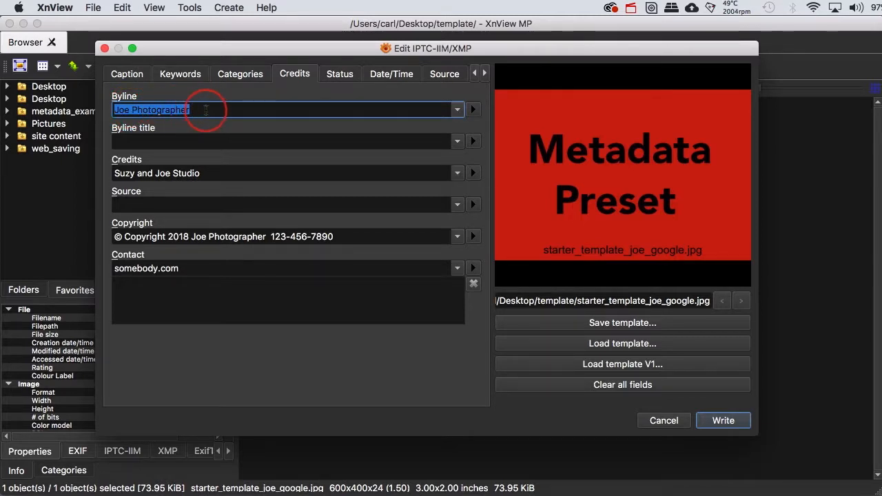
left_click(207, 109)
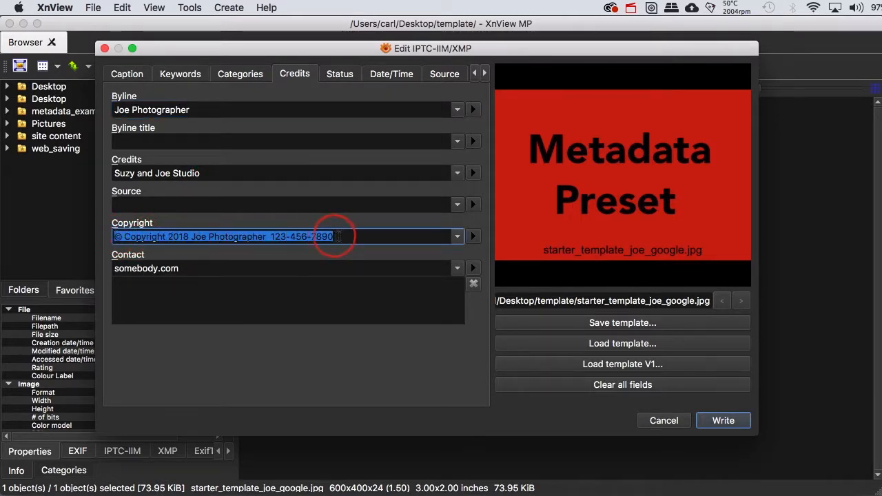
left_click(331, 236)
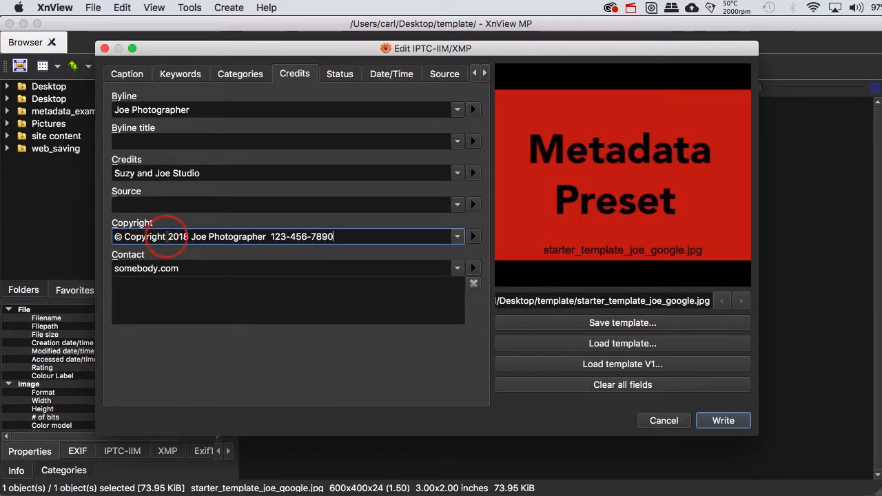
double_click(154, 236)
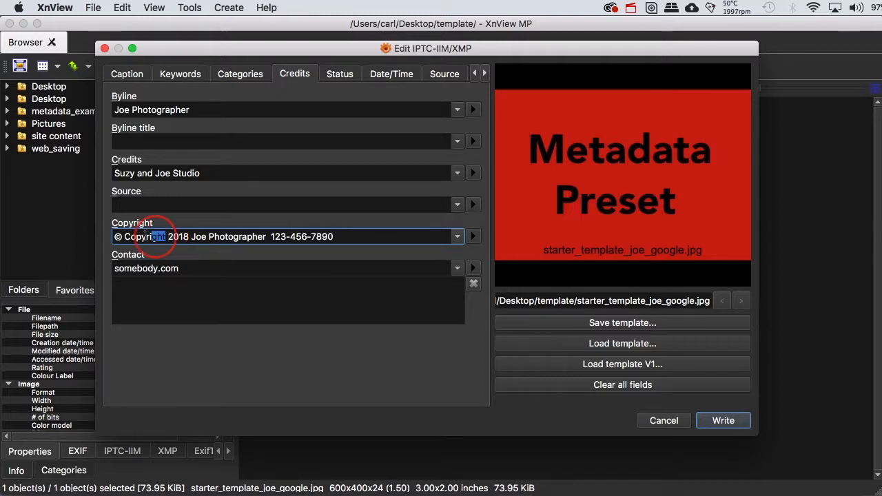
double_click(141, 236)
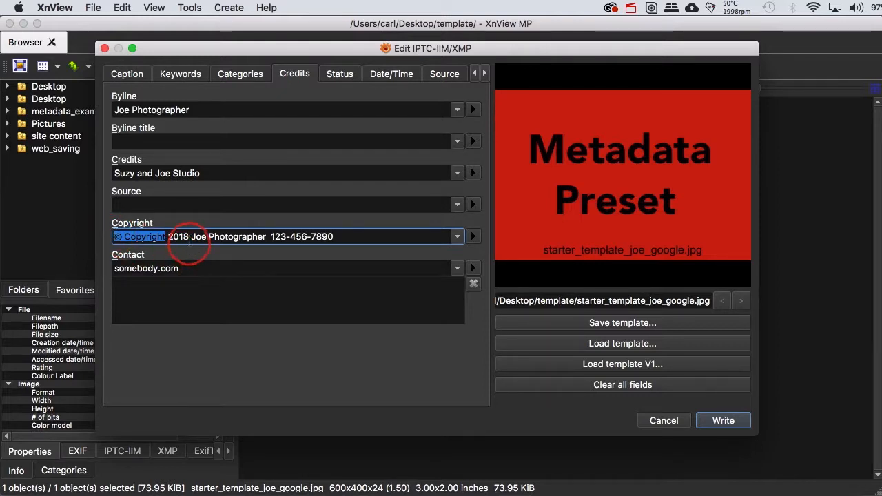
double_click(179, 236)
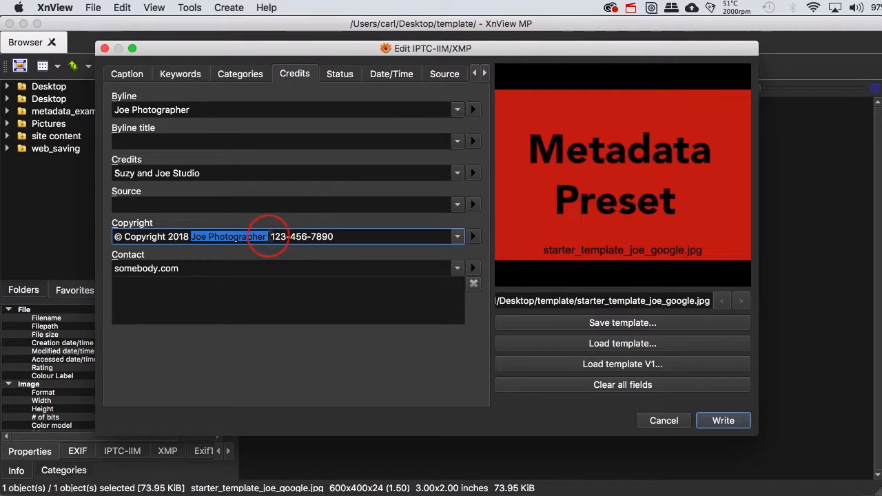
Step: Select another part of the template's copyright notice text
double_click(302, 237)
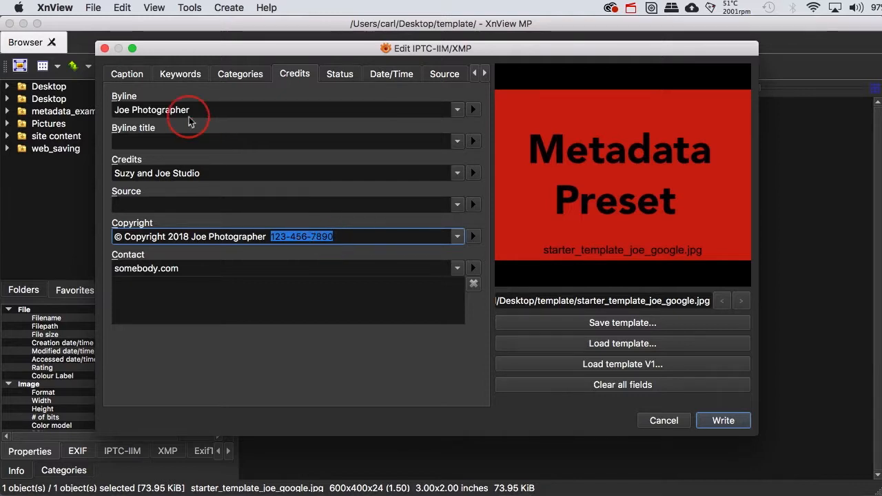
left_click(127, 74)
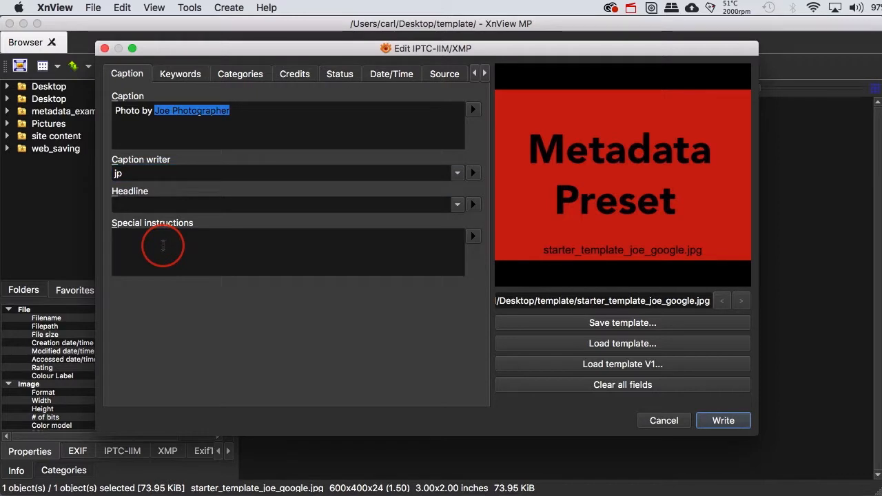
left_click(161, 238)
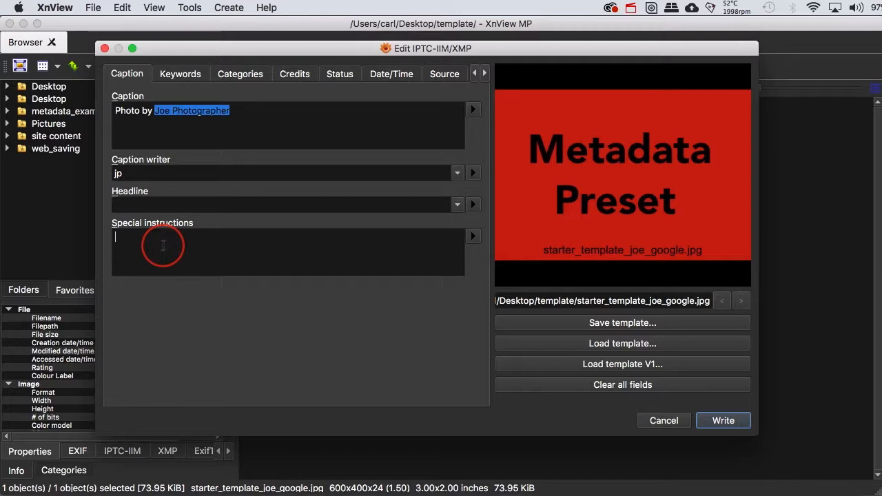
mouse_move(255, 180)
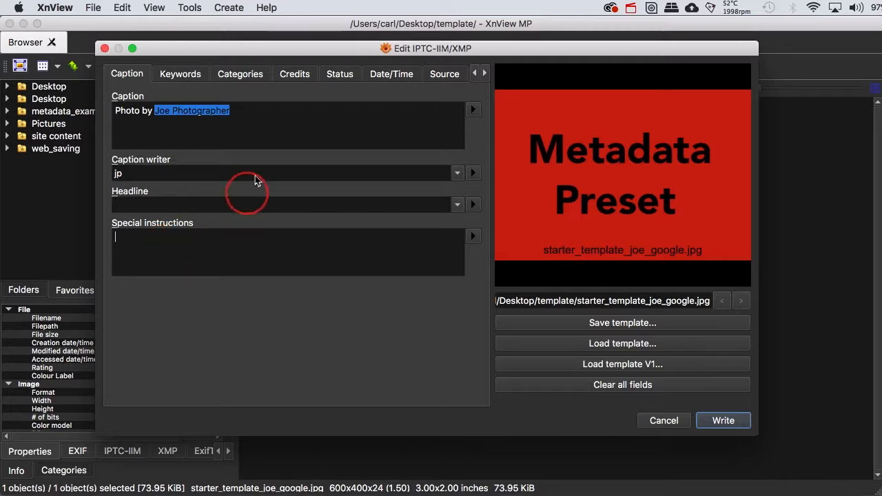
left_click(295, 74)
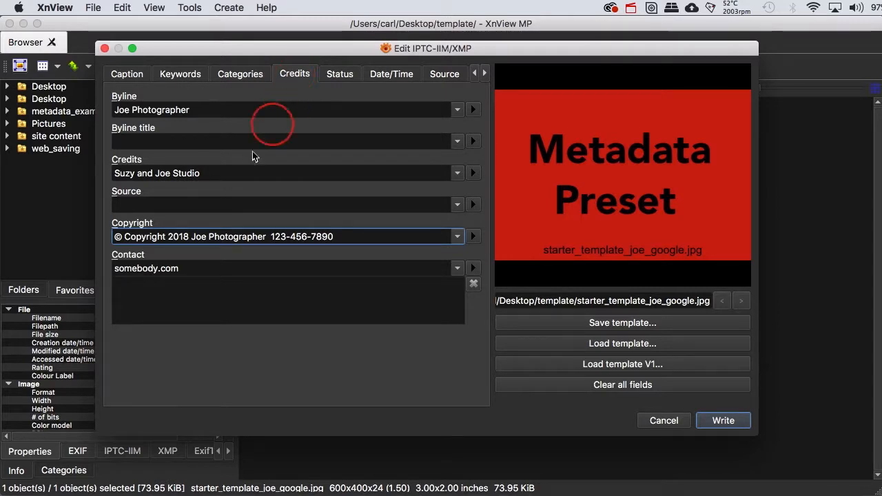
double_click(193, 173)
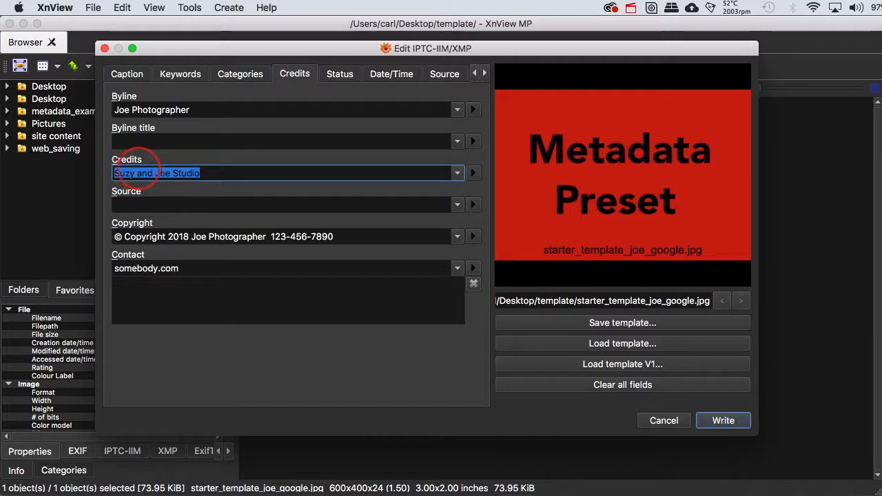
left_click(217, 173)
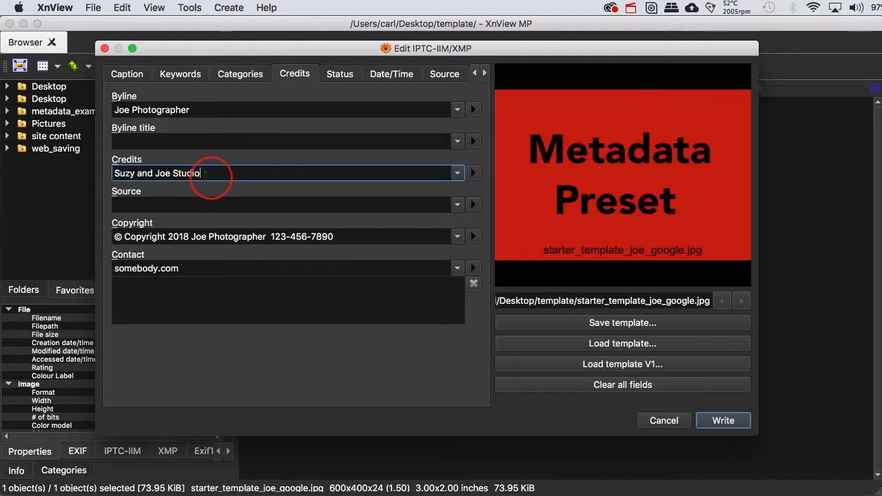
triple_click(276, 173)
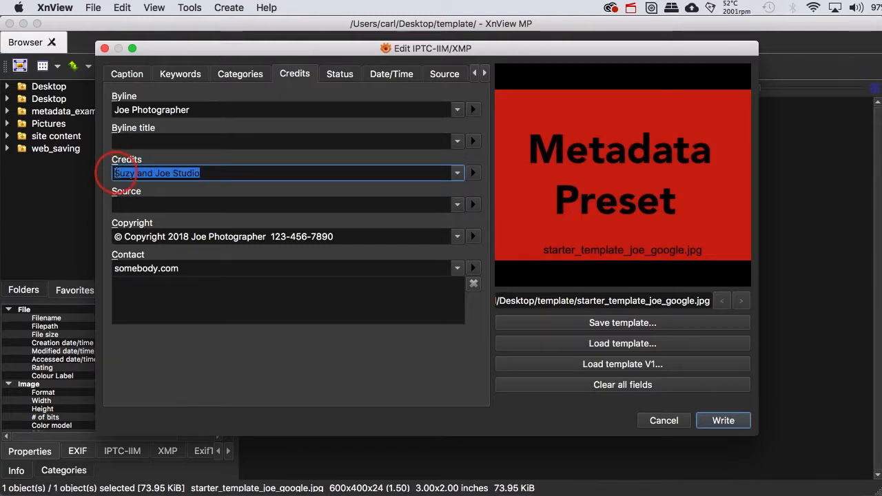
left_click(210, 173)
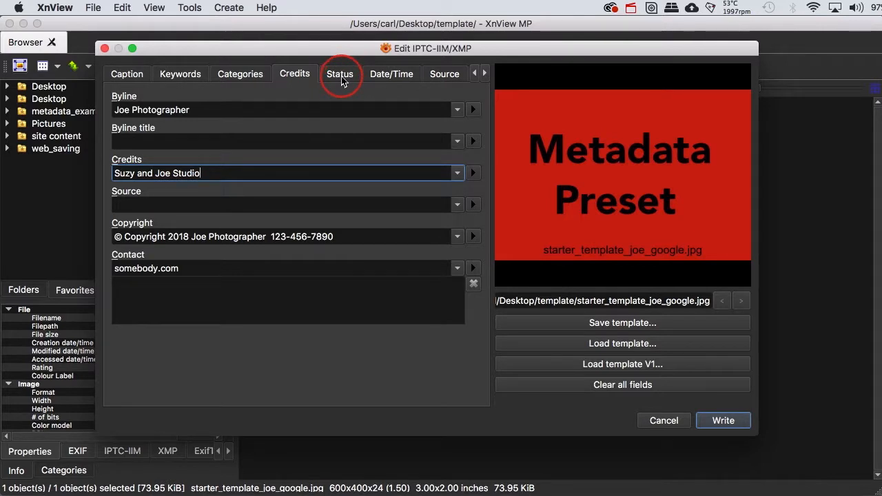
Step: View the Status and Date/Time tabs, then the Source fields with city, state, country placeholders
left_click(339, 74)
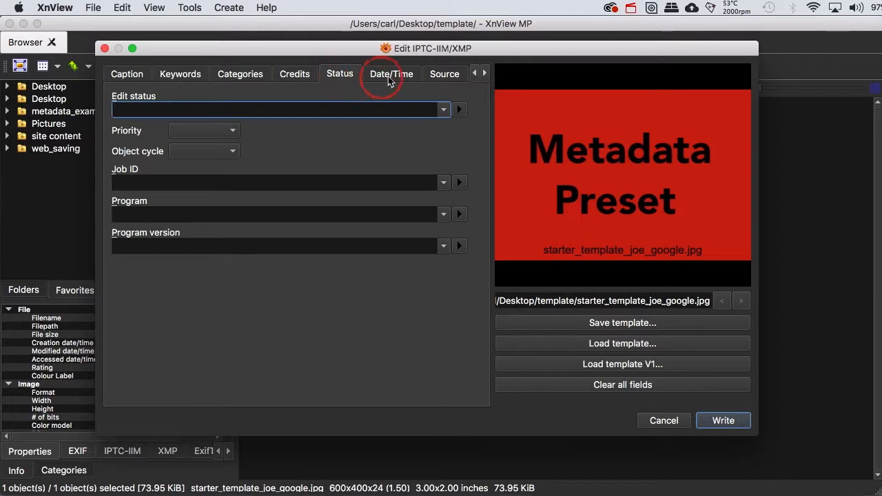
left_click(391, 74)
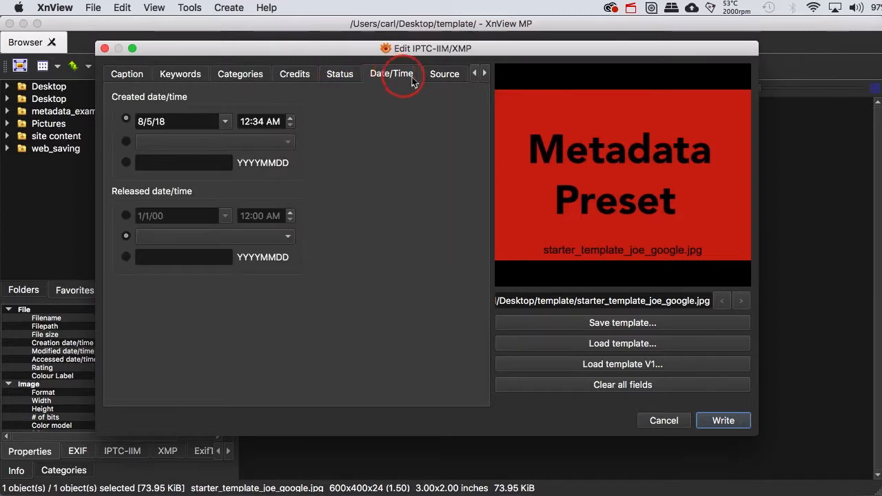
left_click(444, 74)
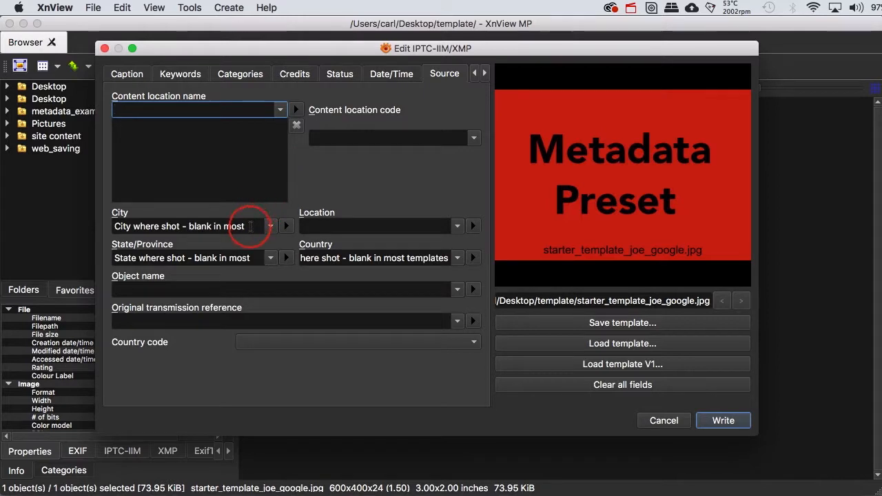
triple_click(179, 226)
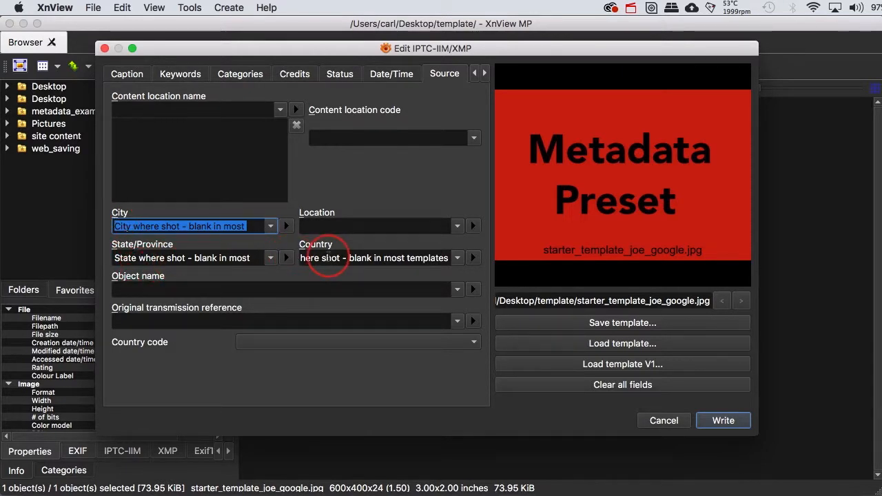
left_click(456, 257)
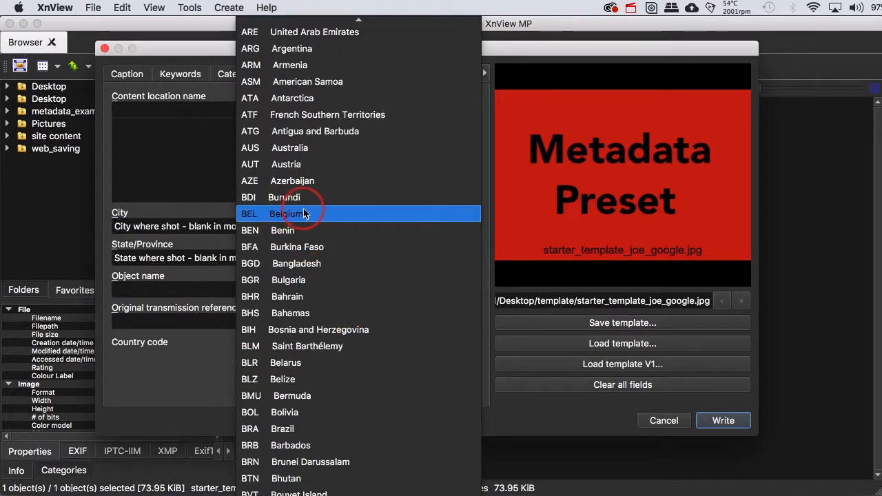
left_click(285, 197)
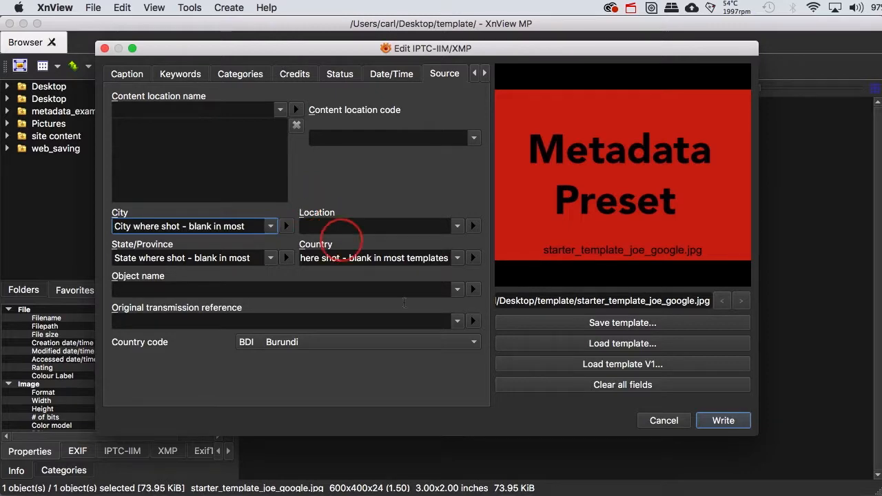
left_click(473, 342)
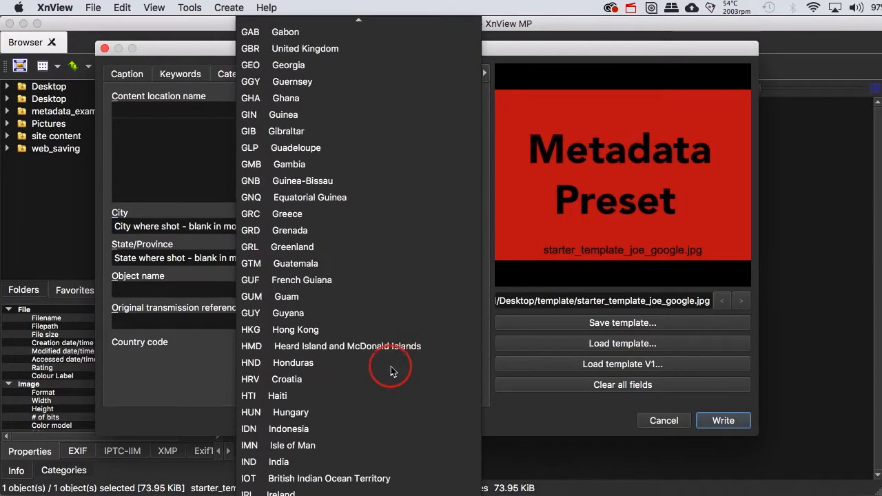
scroll("down", 3)
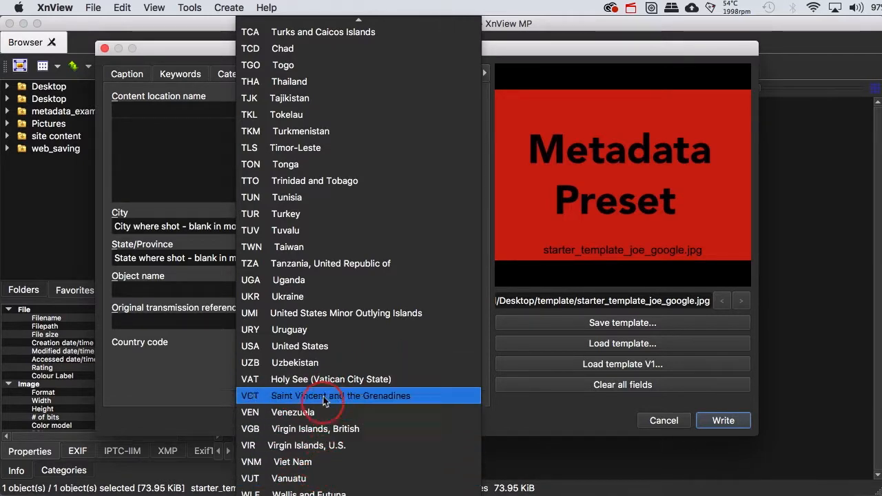
left_click(299, 346)
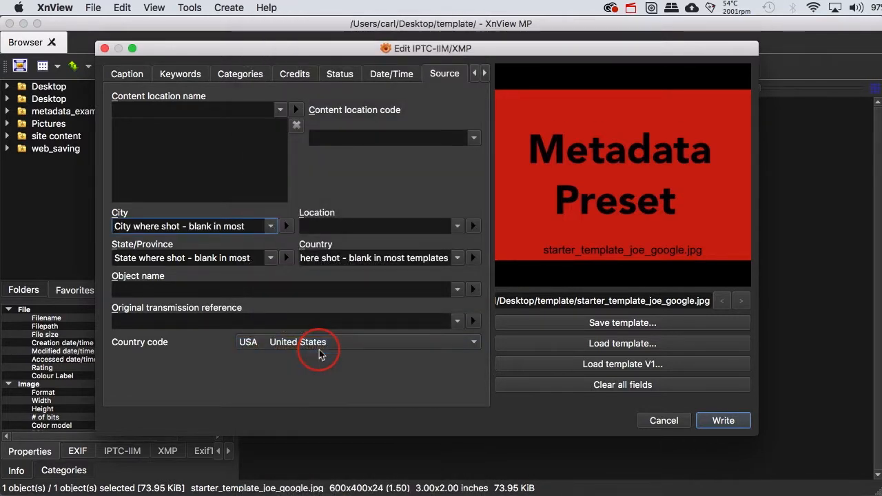
mouse_move(131, 48)
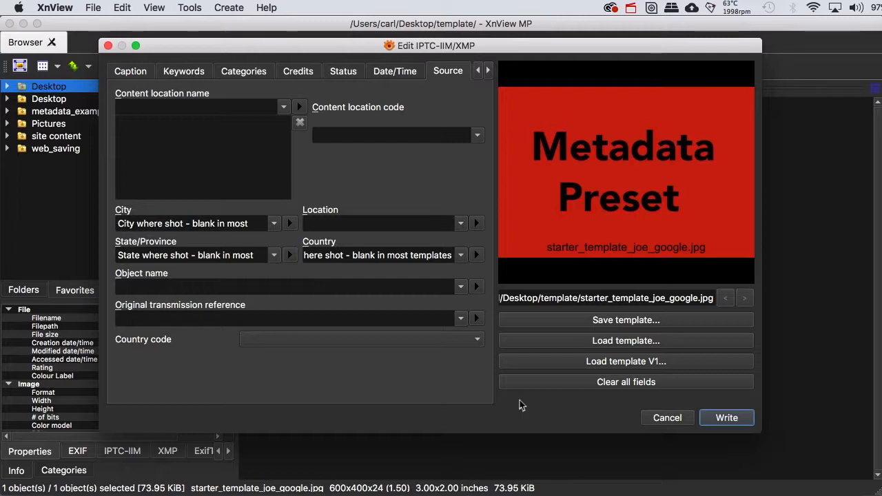
mouse_move(512, 399)
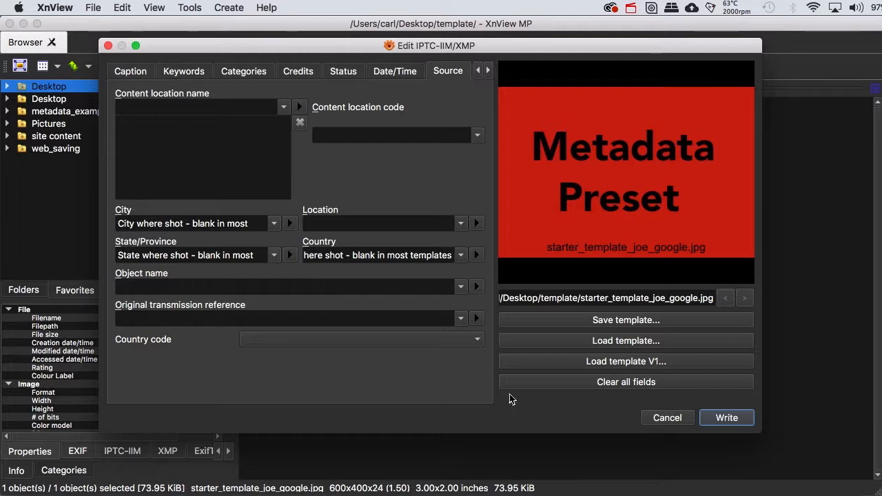
Step: Review the Credits fields, then return to the 'Photo by' caption and caption writer
left_click(298, 71)
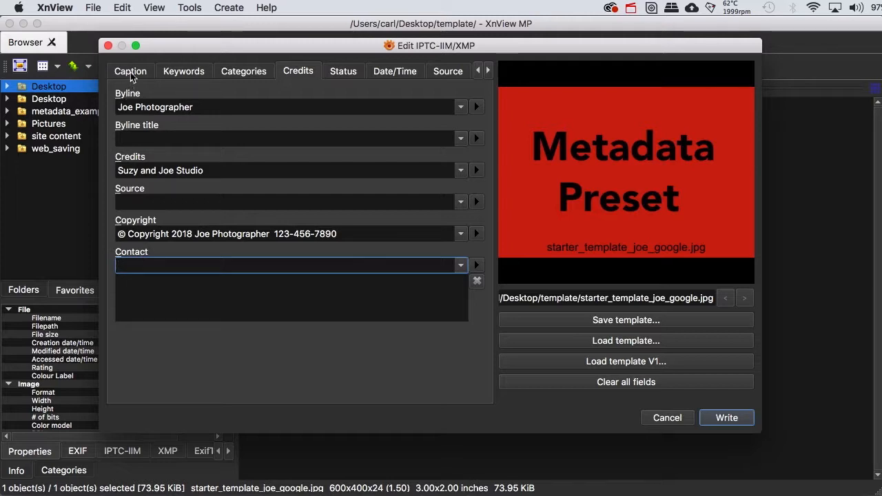
left_click(131, 71)
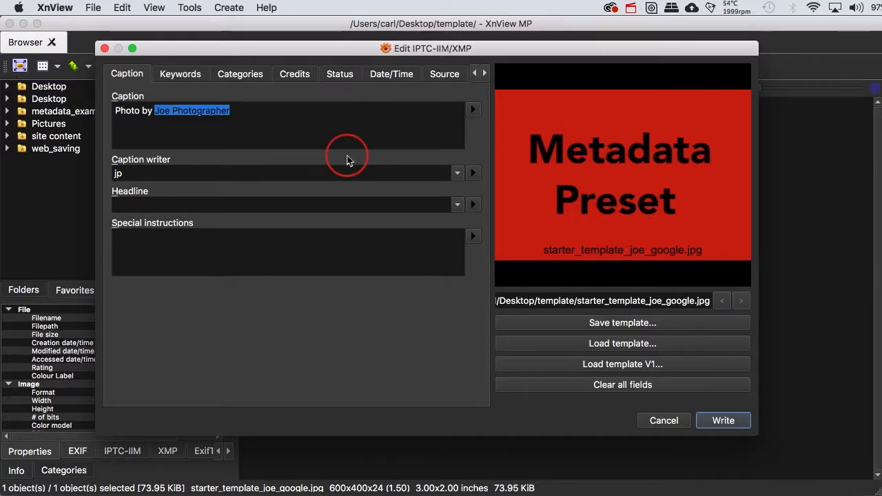
mouse_move(622, 343)
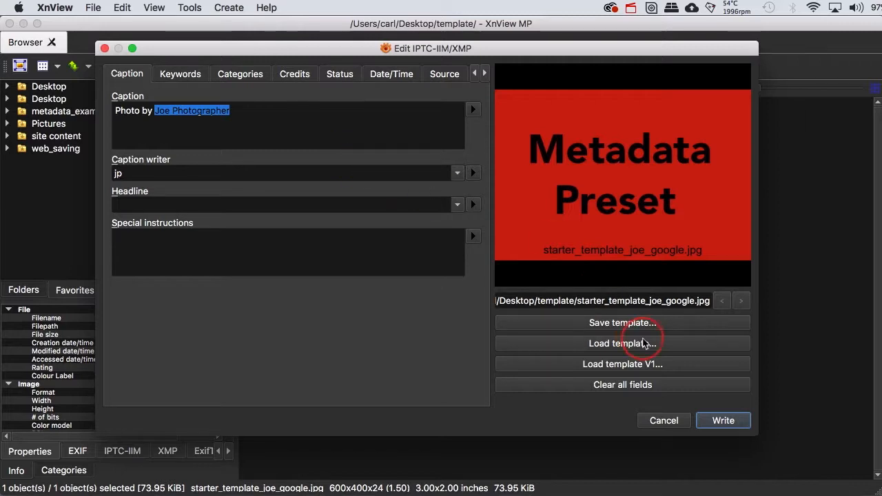
Step: Save the current fields as template 'aa_joe_template' and check the saved templates list
left_click(622, 323)
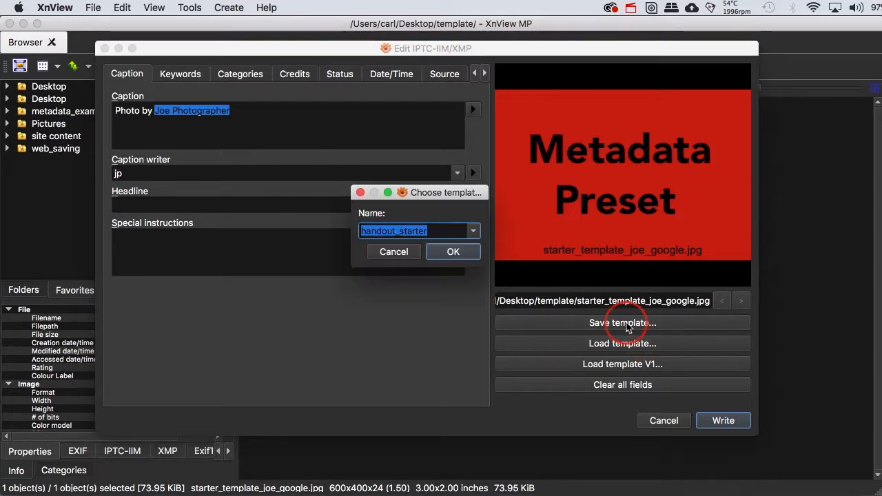
mouse_move(391, 281)
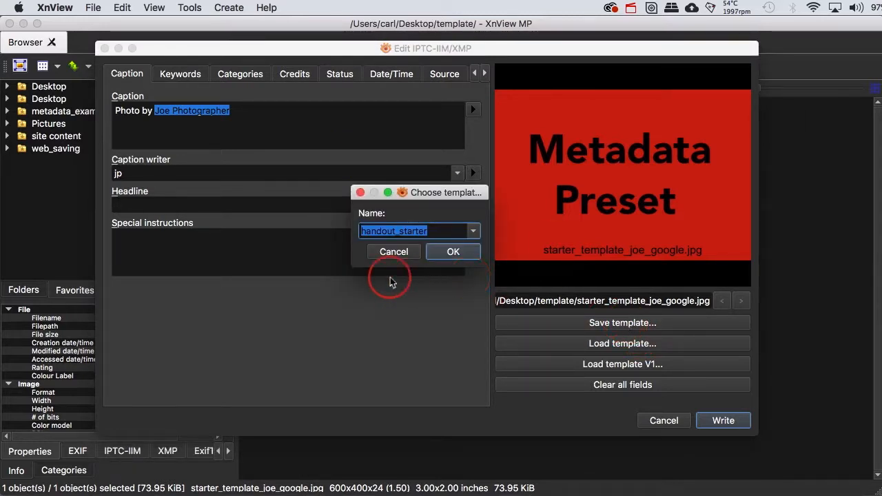
type("aa_")
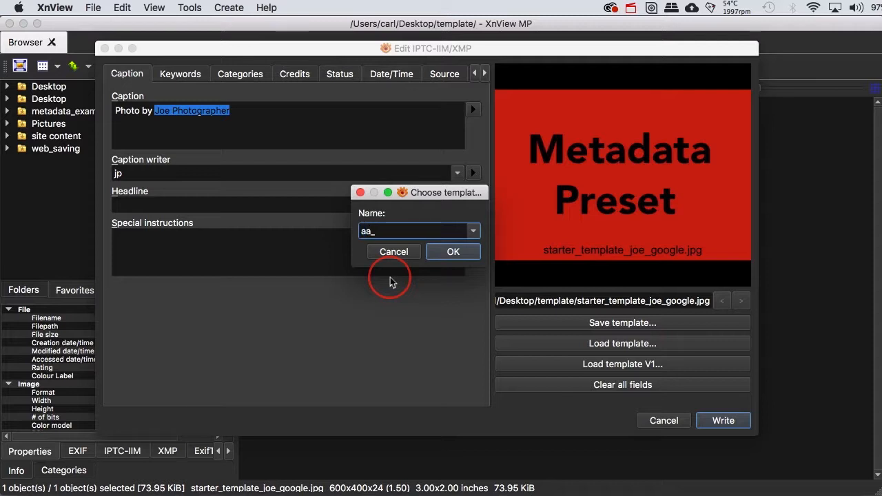
type("joe")
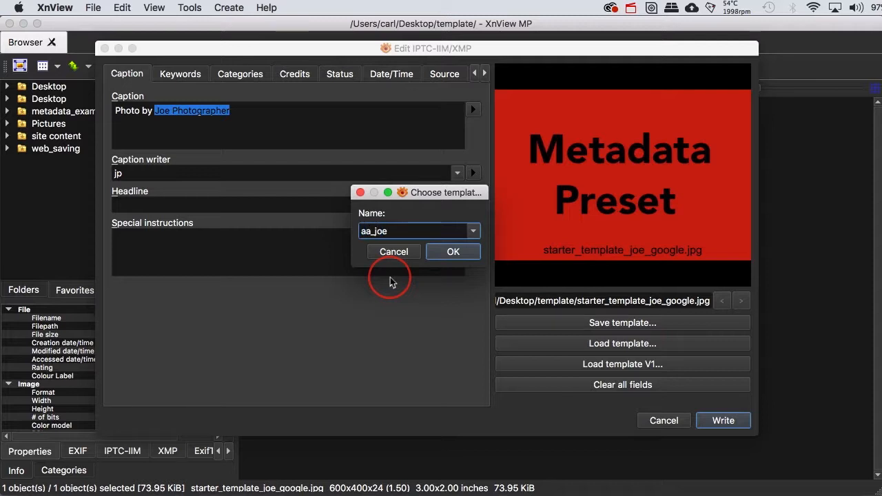
type("_template")
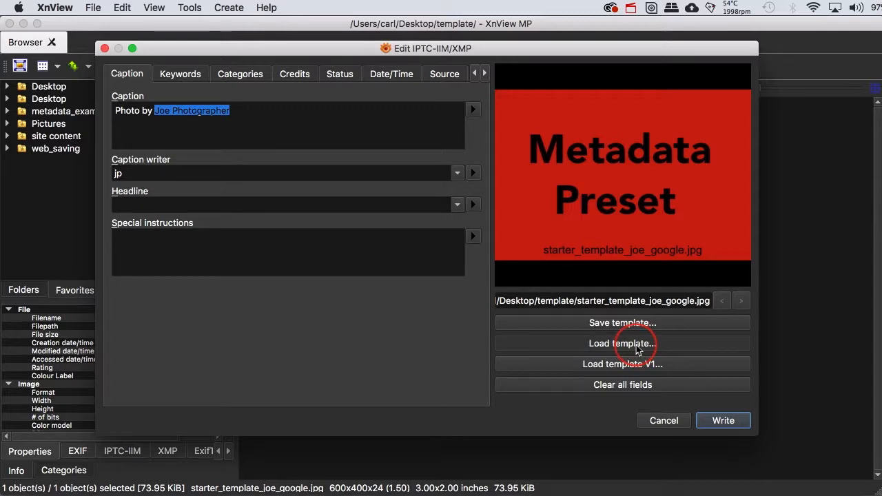
left_click(622, 343)
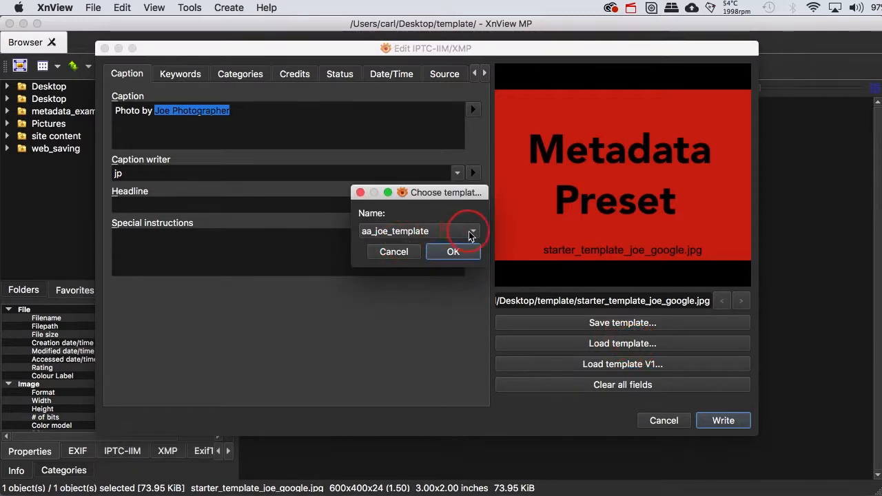
mouse_move(441, 232)
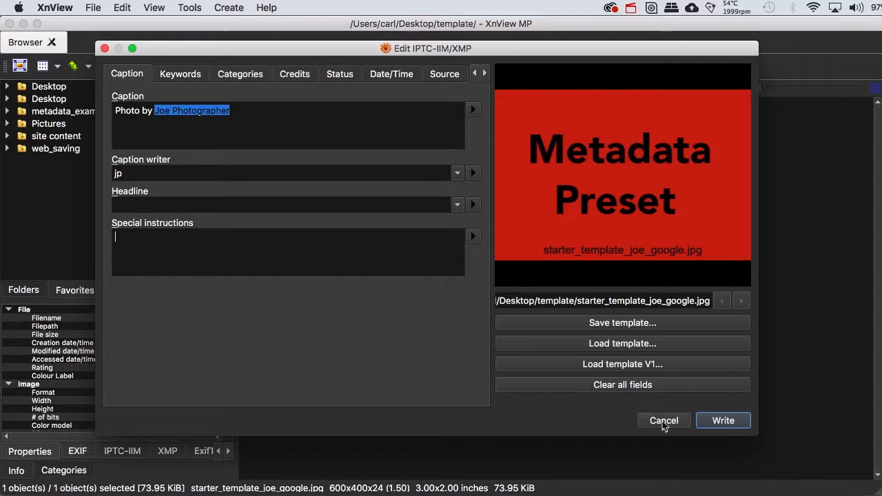
left_click(663, 420)
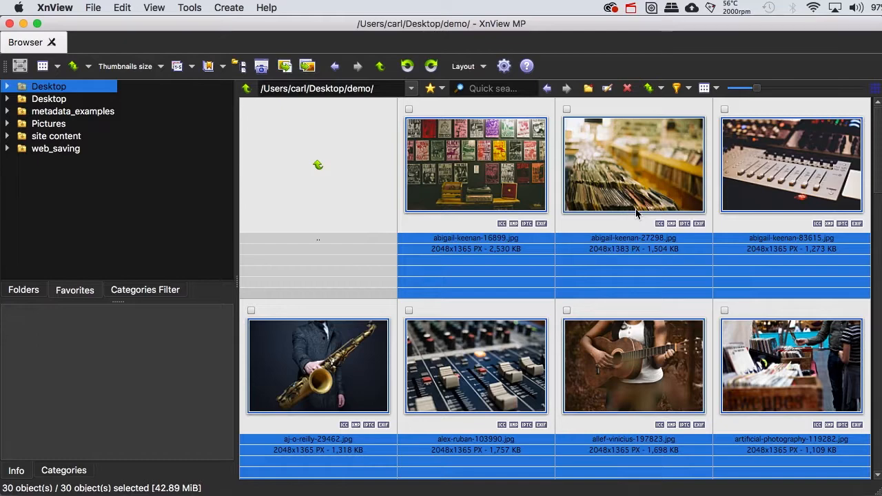
scroll("down", 3)
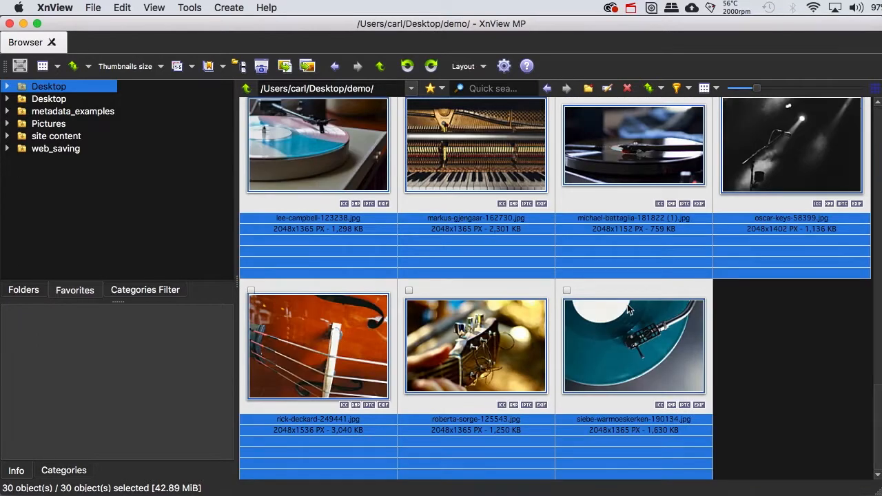
scroll("up", 3)
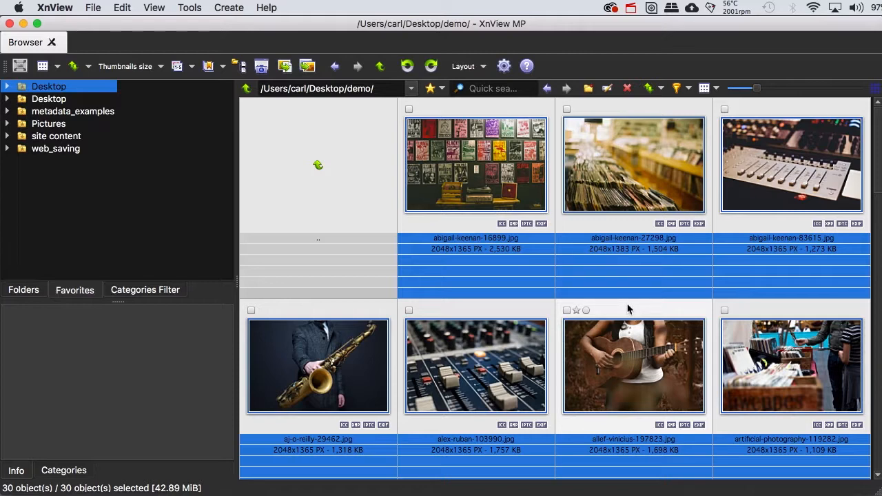
mouse_move(608, 305)
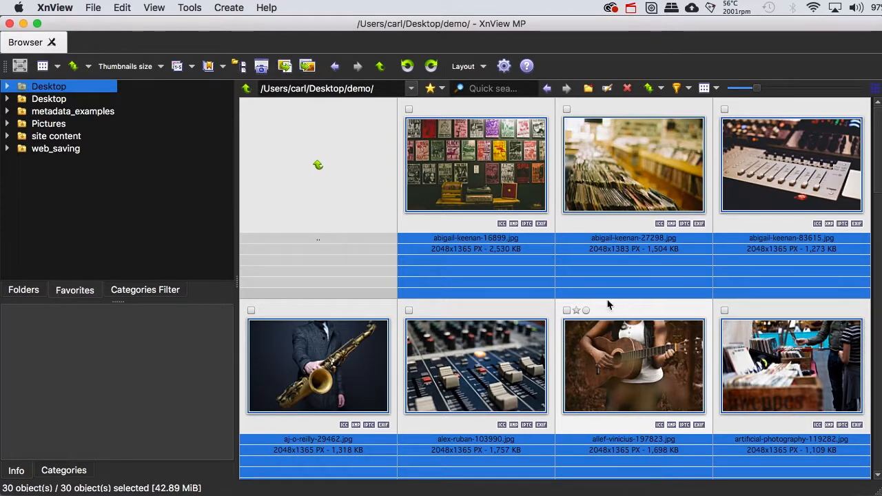
mouse_move(190, 8)
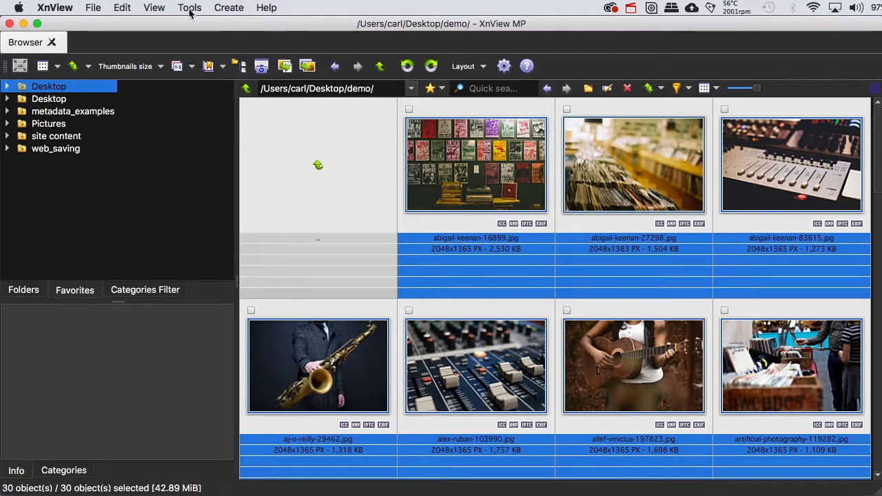
Step: Open Tools > Metadata > Edit IPTC/XMP for the 30 selected demo photos
left_click(188, 7)
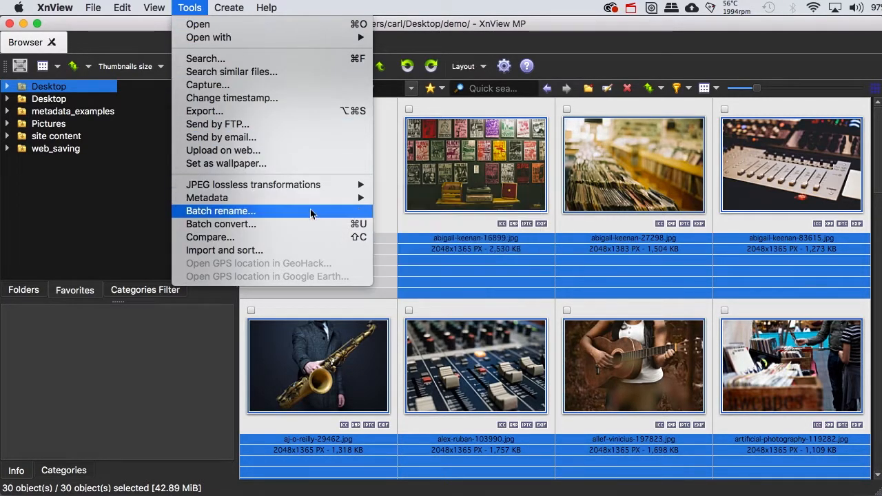
mouse_move(207, 198)
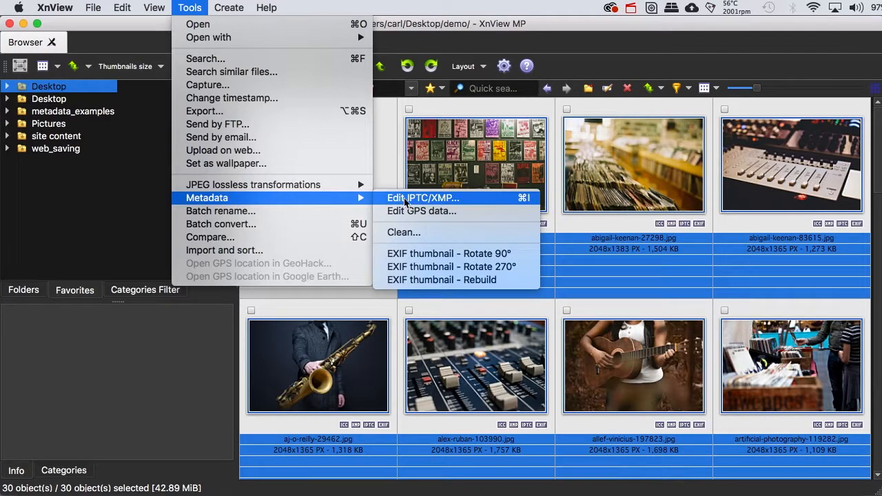
left_click(423, 198)
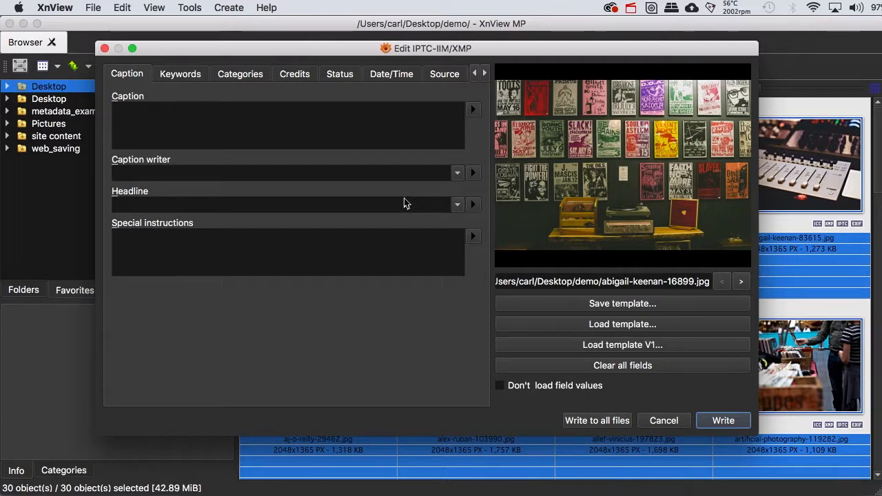
Step: Load the saved aa_joe_template into the metadata fields
left_click(621, 324)
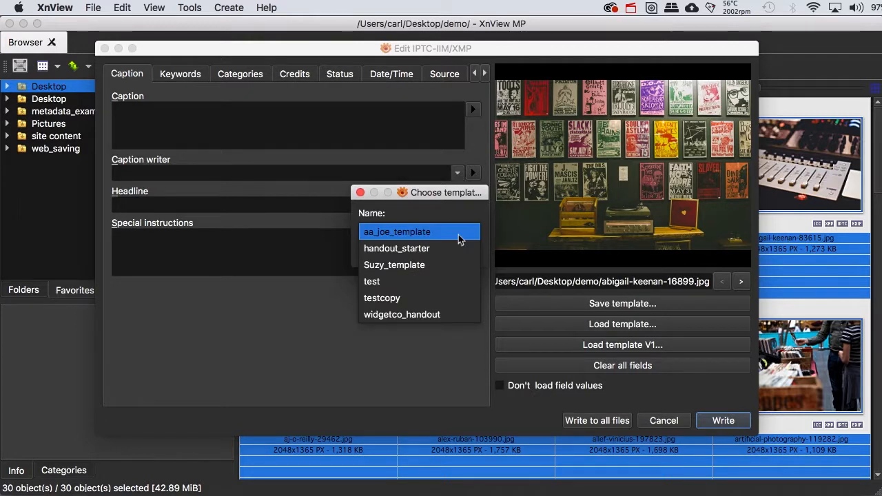
left_click(397, 232)
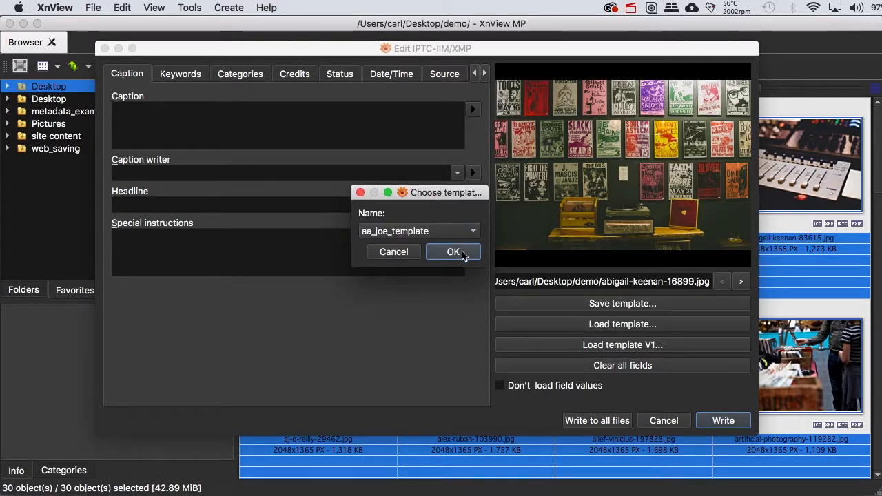
left_click(452, 252)
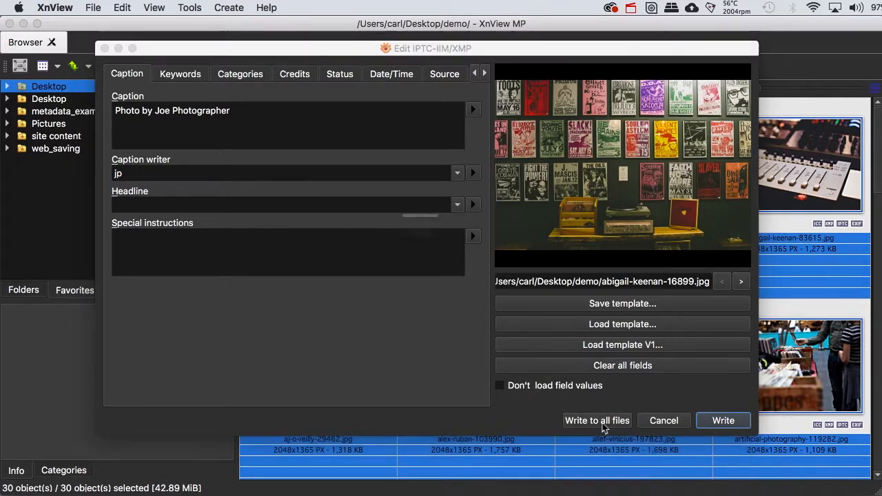
Step: Write the template values to all 30 photos, confirm, and close the editor
left_click(596, 420)
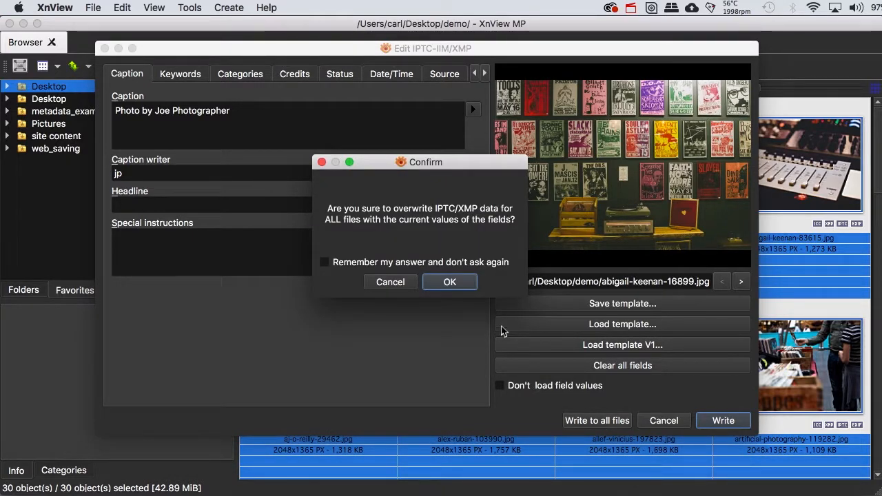
left_click(449, 281)
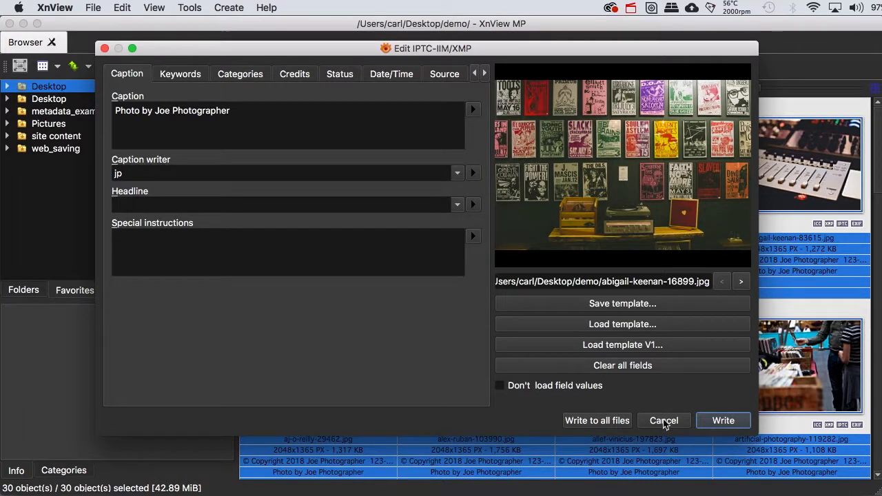
left_click(664, 420)
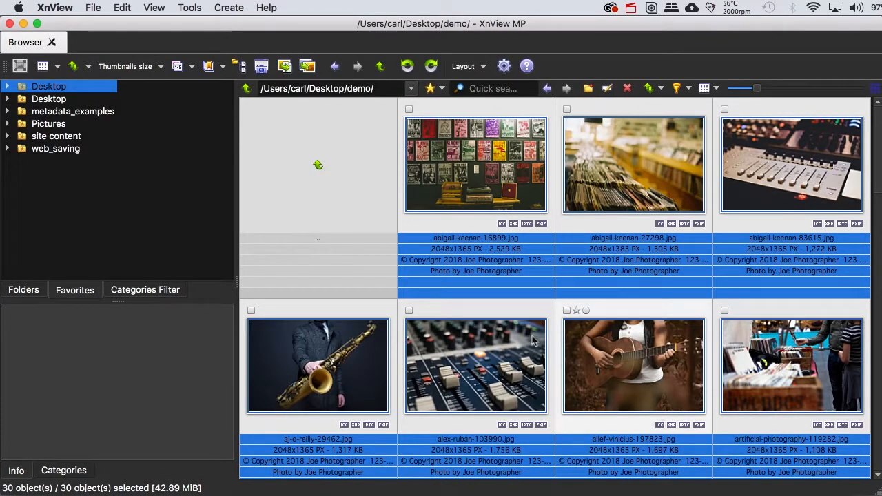
mouse_move(472, 272)
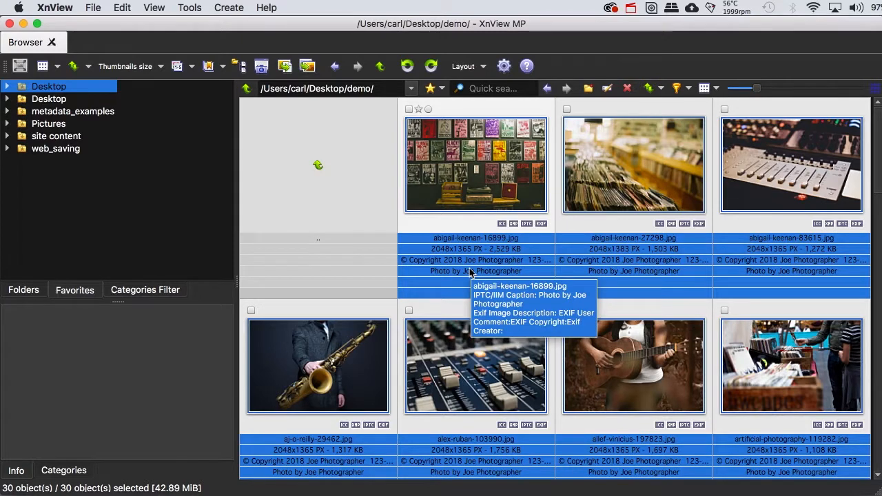
mouse_move(676, 270)
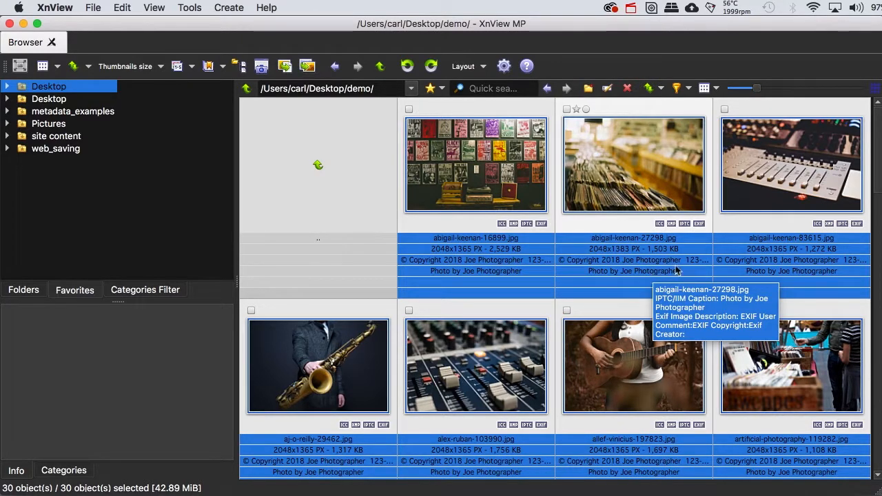
mouse_move(610, 379)
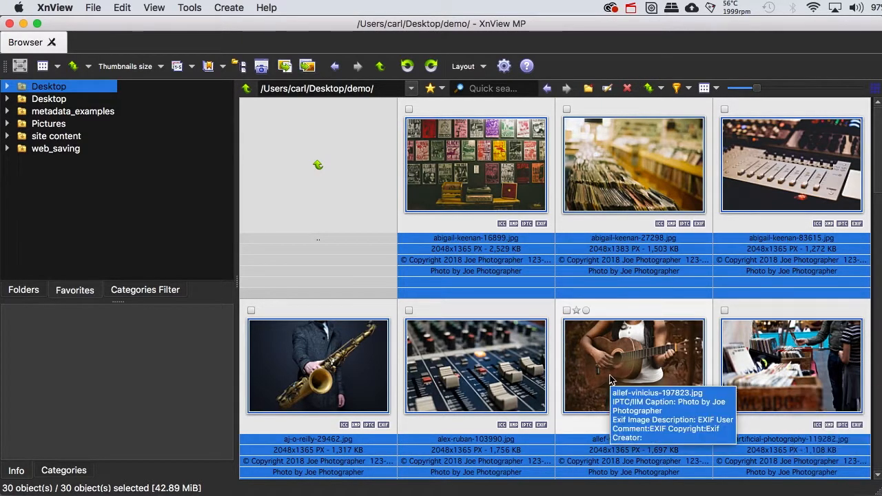
mouse_move(458, 368)
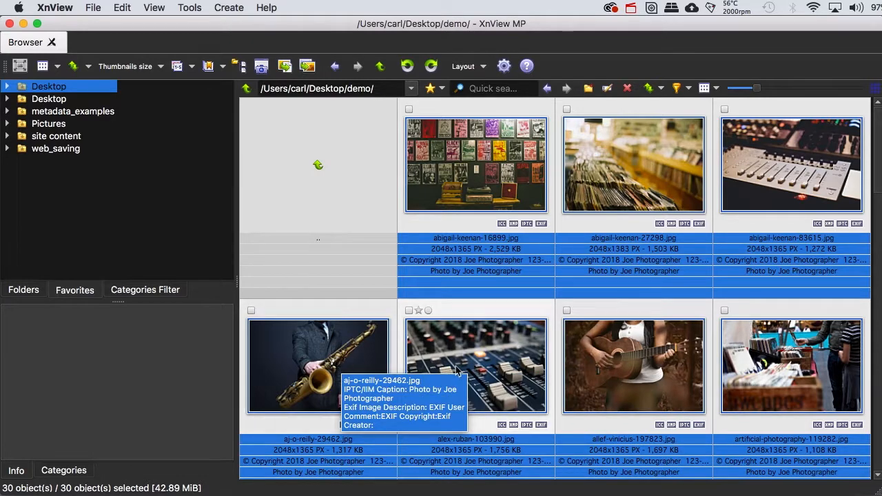
Step: Select only the record-bins photo abigail-keenan-27298
left_click(632, 166)
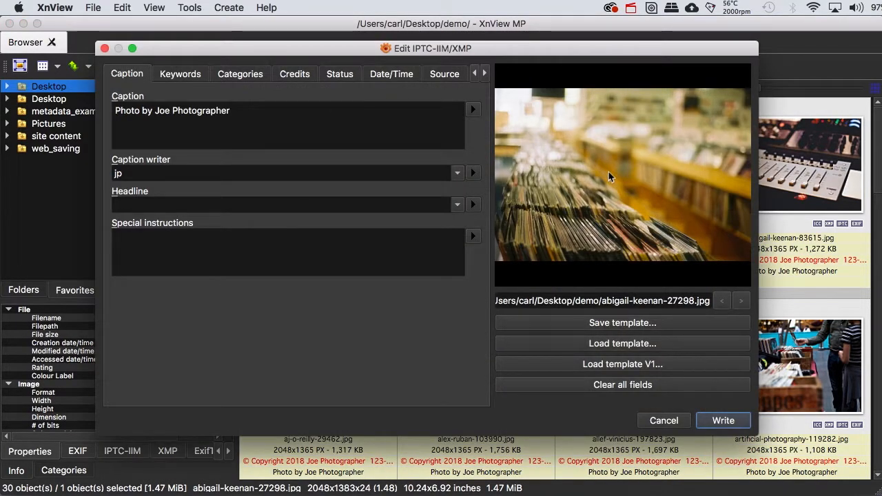
mouse_move(424, 340)
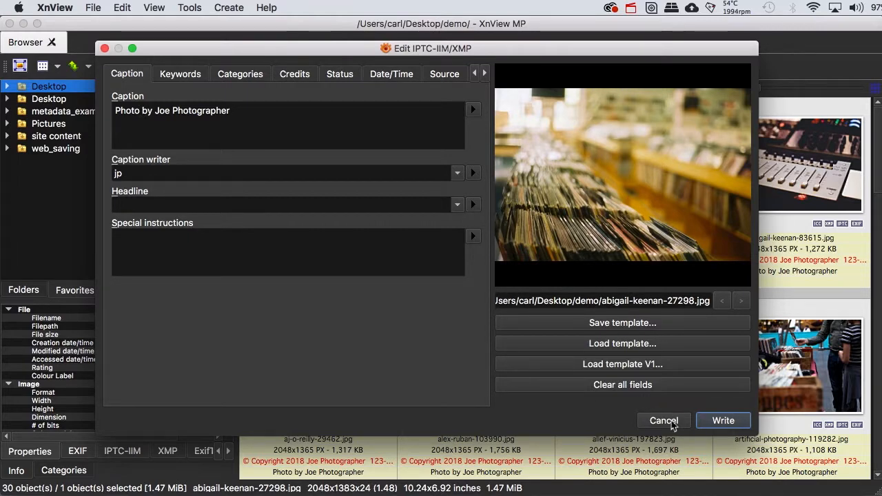
Step: Cancel the metadata editor and open abigail-keenan-27298 in its own viewer tab
left_click(662, 421)
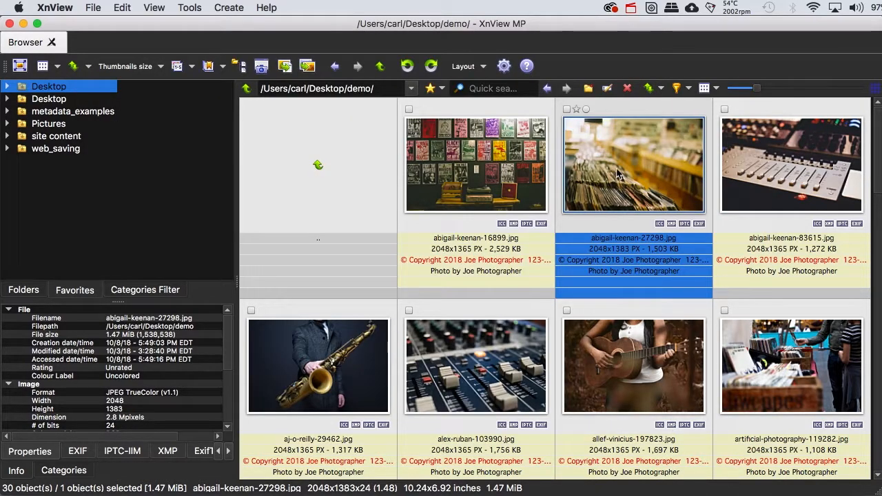
mouse_move(613, 165)
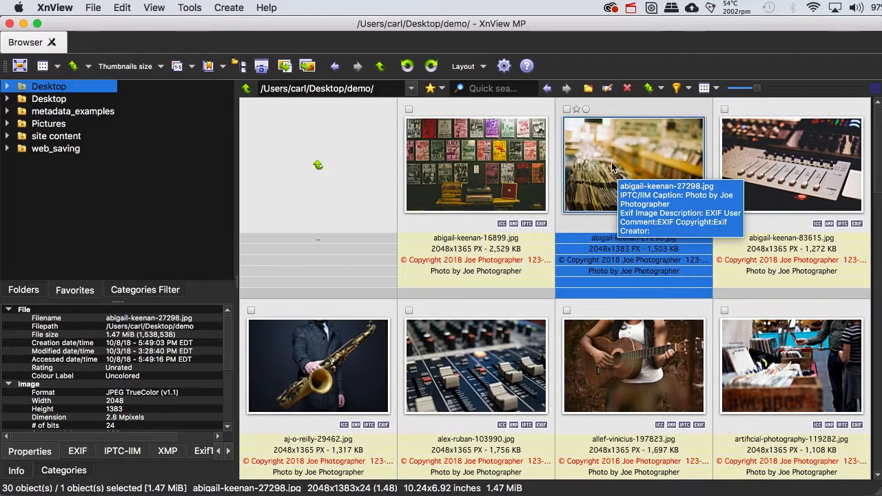
double_click(633, 164)
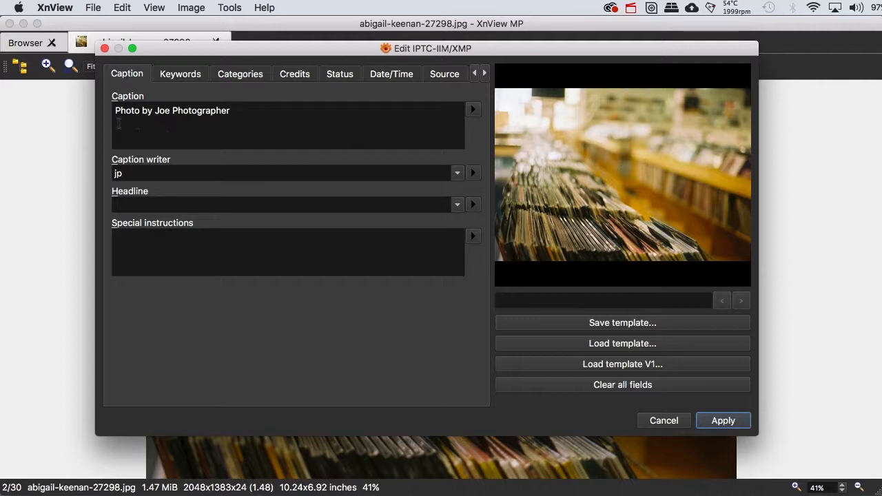
mouse_move(115, 158)
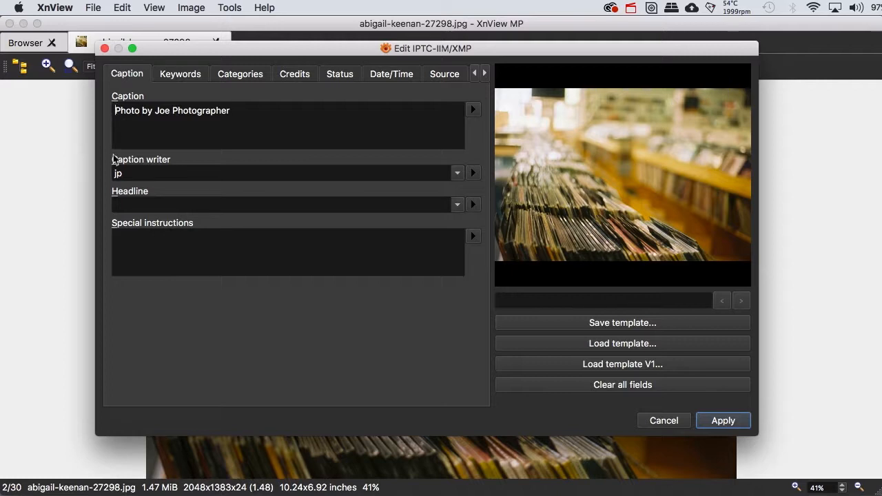
Step: Type the Joan's Records sentences before 'Photo by Joe Photographer' in the caption
type("Records wait for customers")
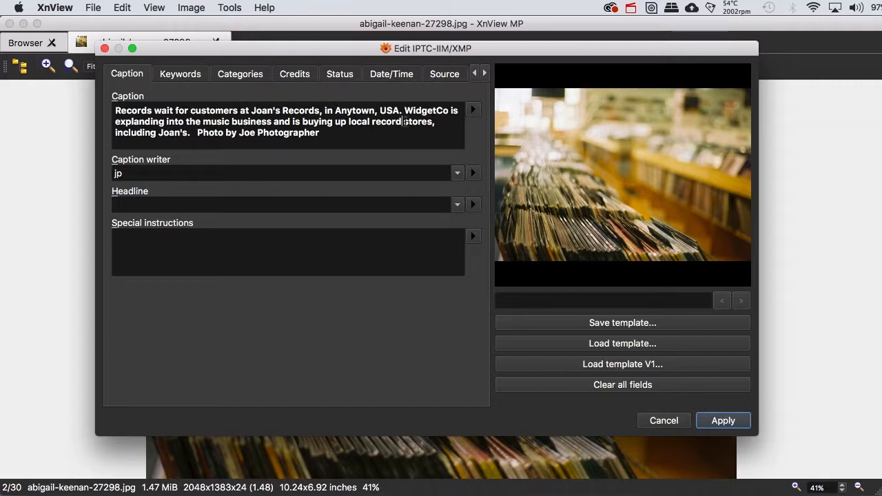
mouse_move(283, 86)
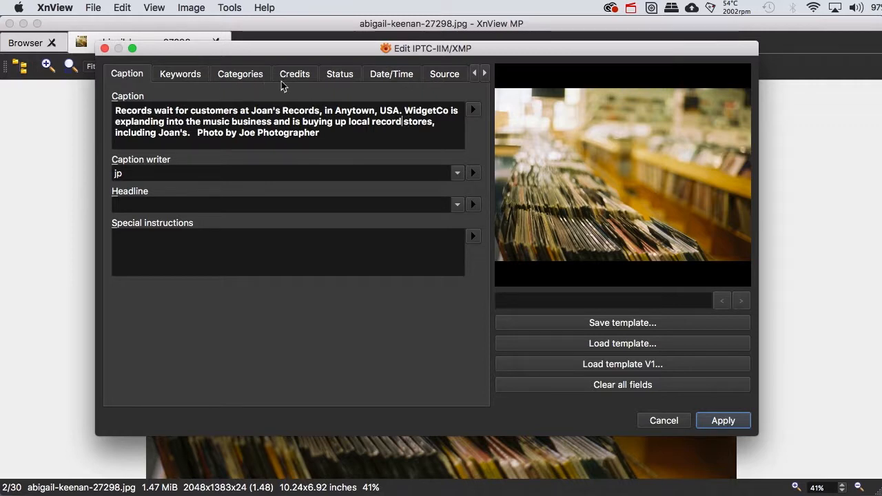
Step: Apply the Joan's Records caption to abigail-keenan-27298, then step to the next photo and back
left_click(294, 74)
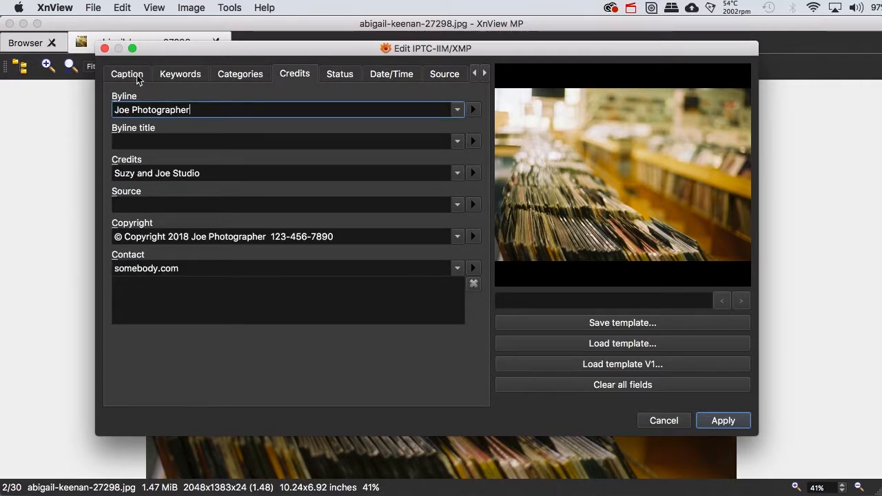
left_click(126, 73)
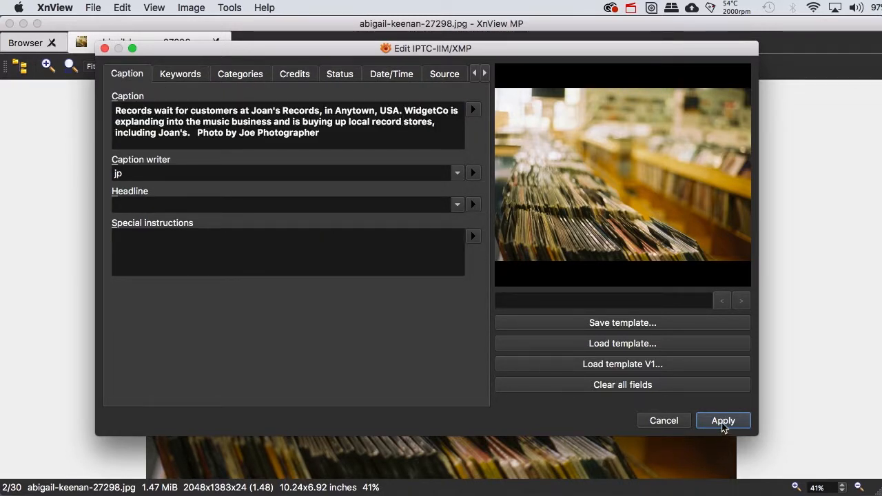
left_click(722, 420)
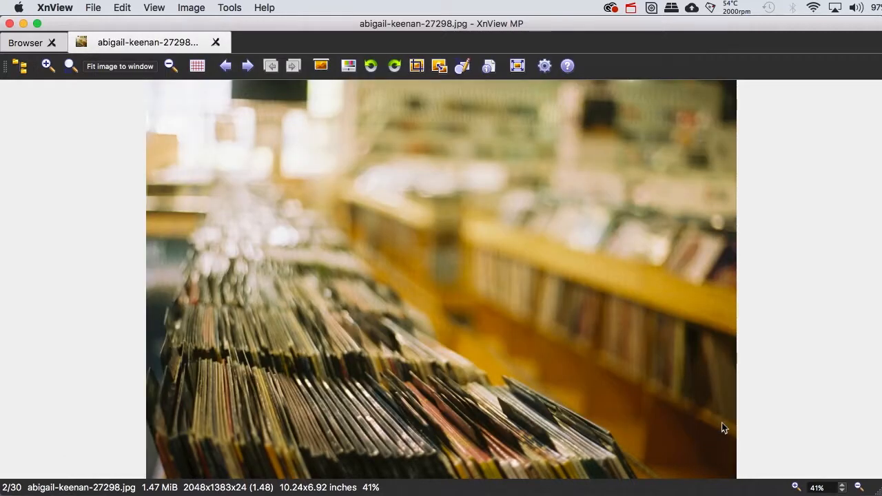
left_click(246, 65)
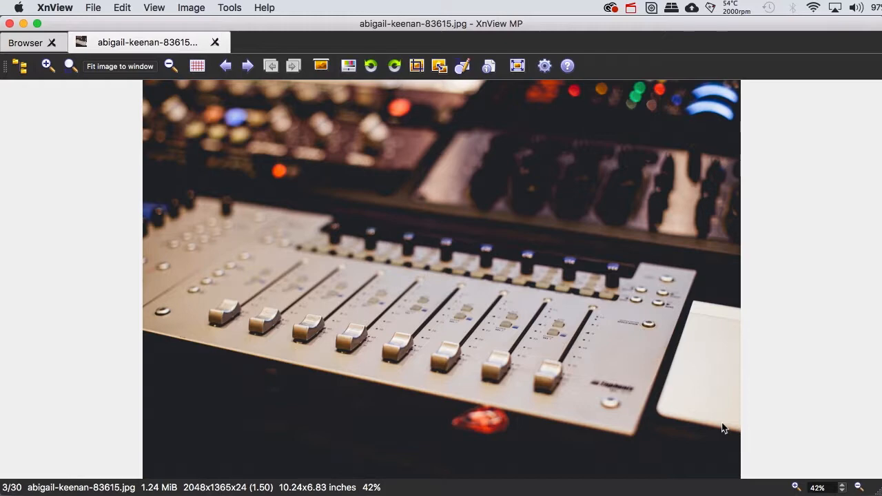
left_click(224, 66)
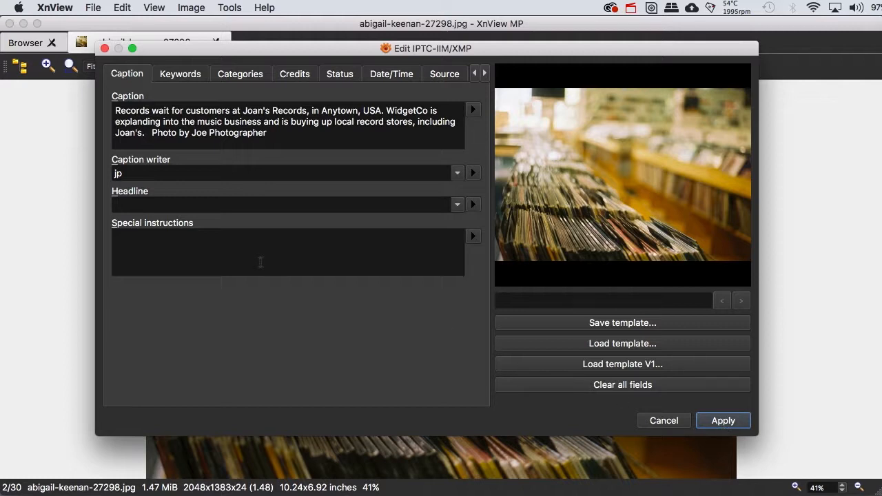
Step: Add the keywords 'music' and 'retail' to abigail-keenan-27298
left_click(180, 74)
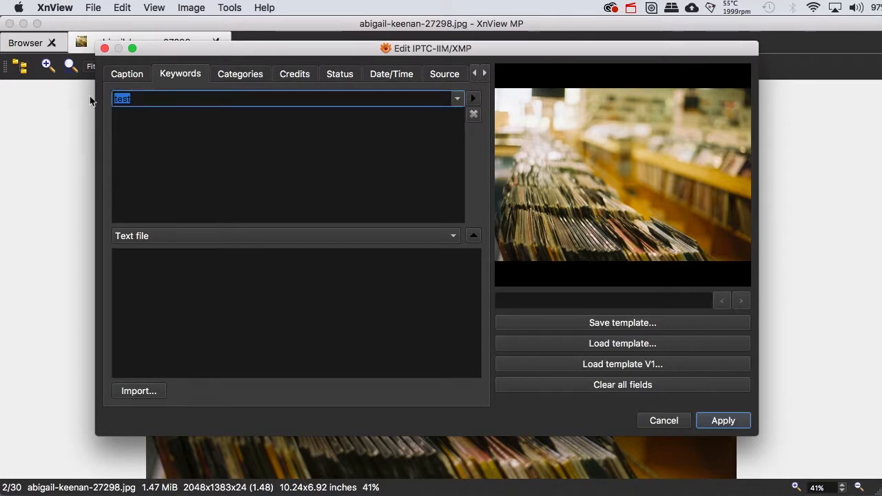
type("music")
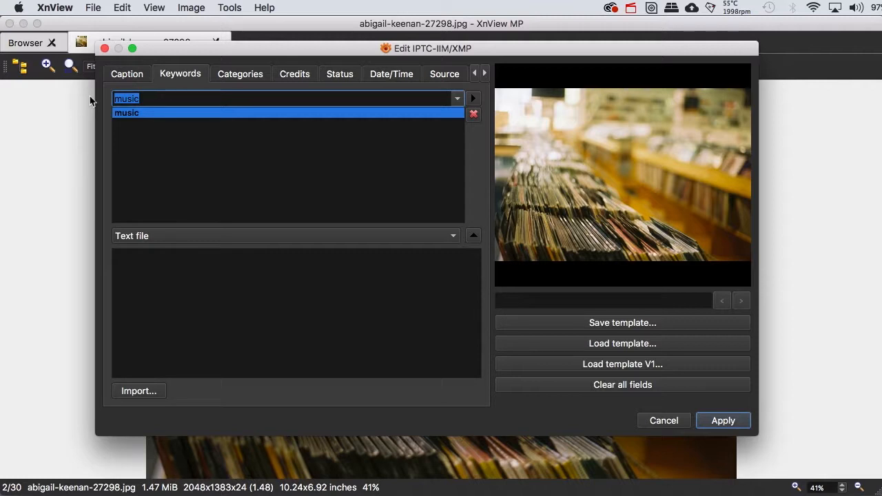
type("retail")
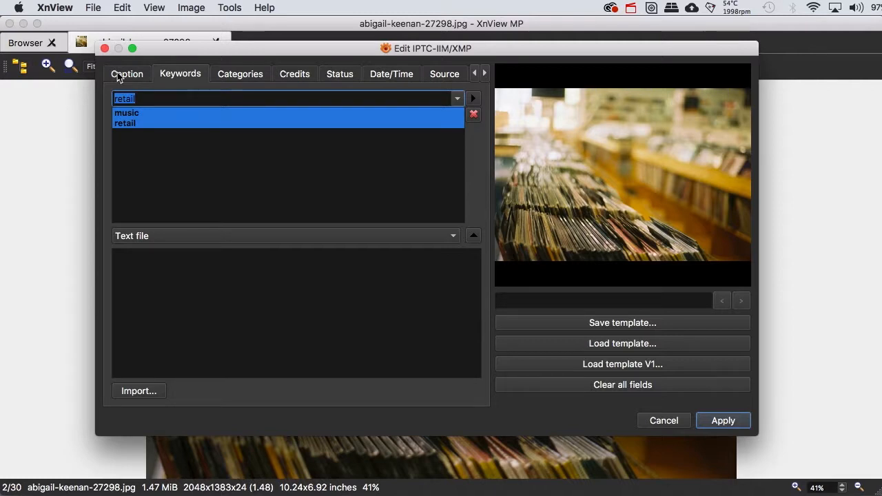
Step: Overwrite the 'test' template with this photo's caption, credits and keywords
left_click(126, 73)
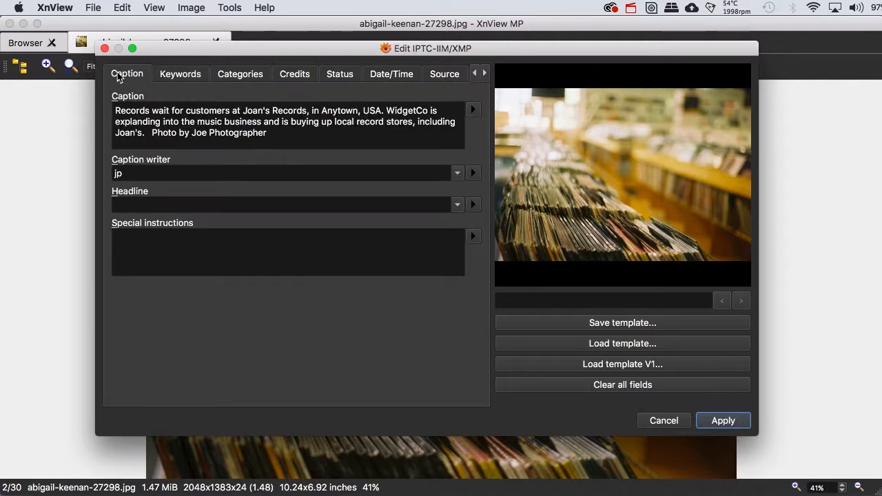
mouse_move(260, 157)
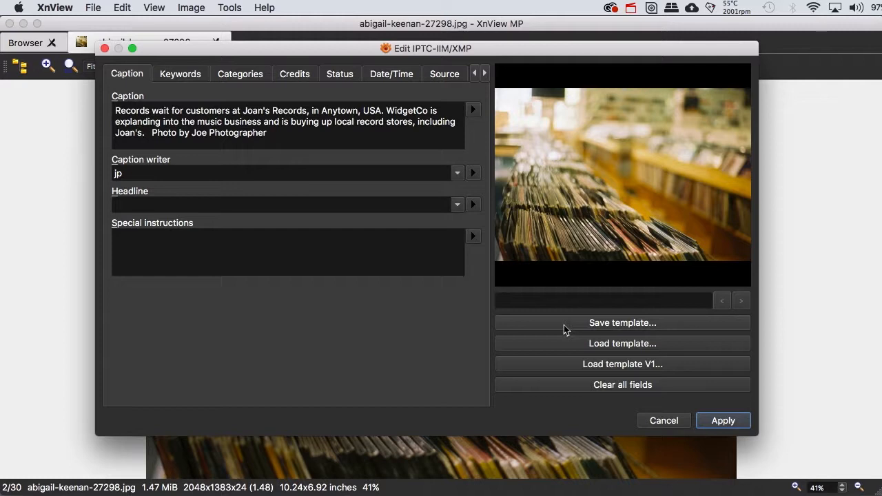
mouse_move(576, 330)
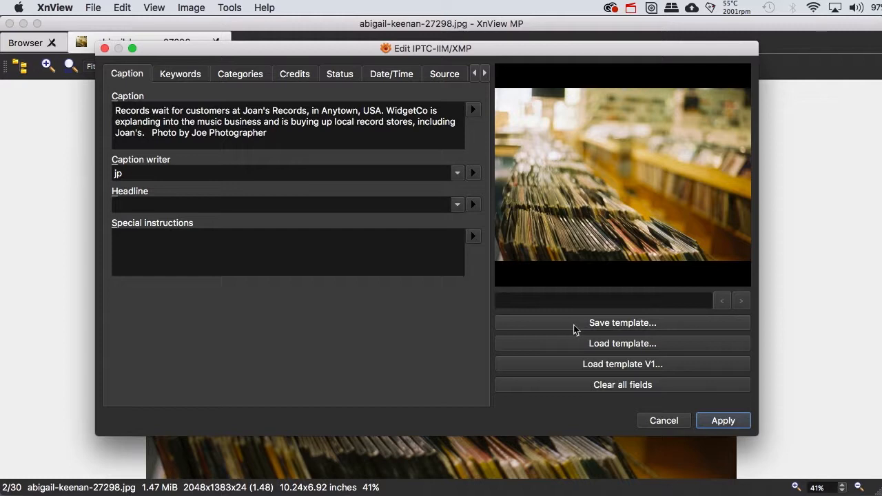
left_click(620, 322)
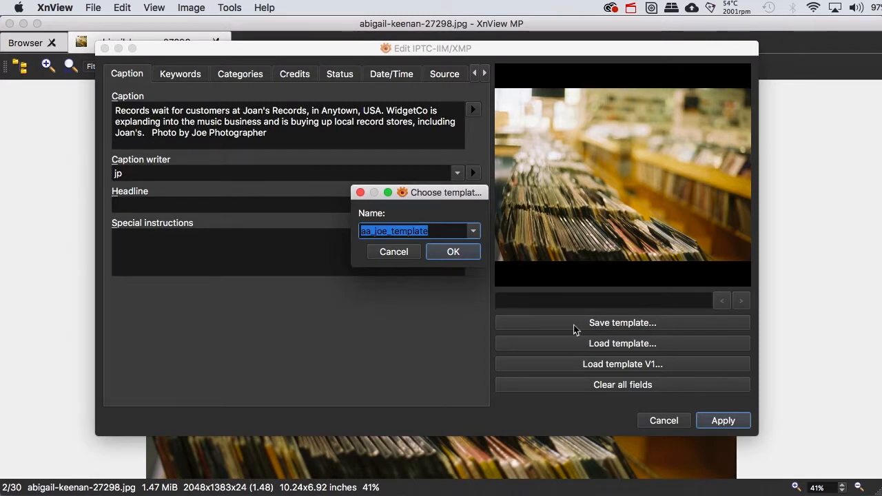
mouse_move(475, 238)
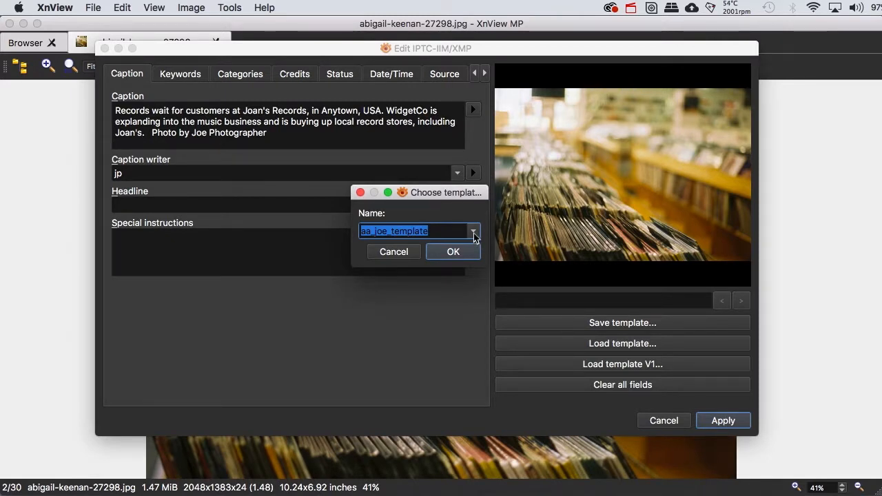
left_click(473, 231)
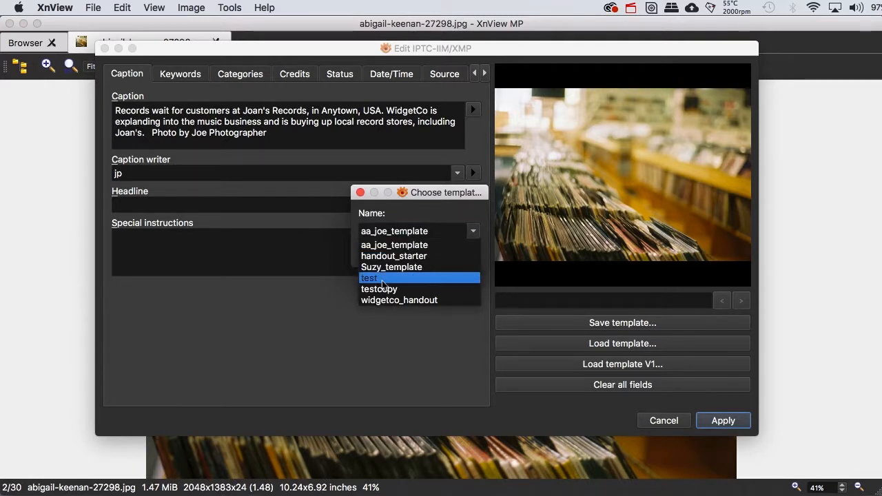
left_click(370, 277)
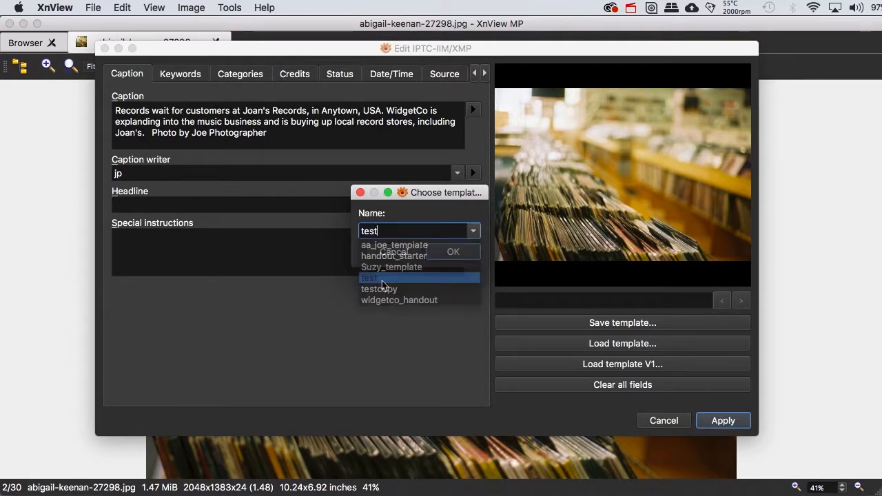
left_click(370, 277)
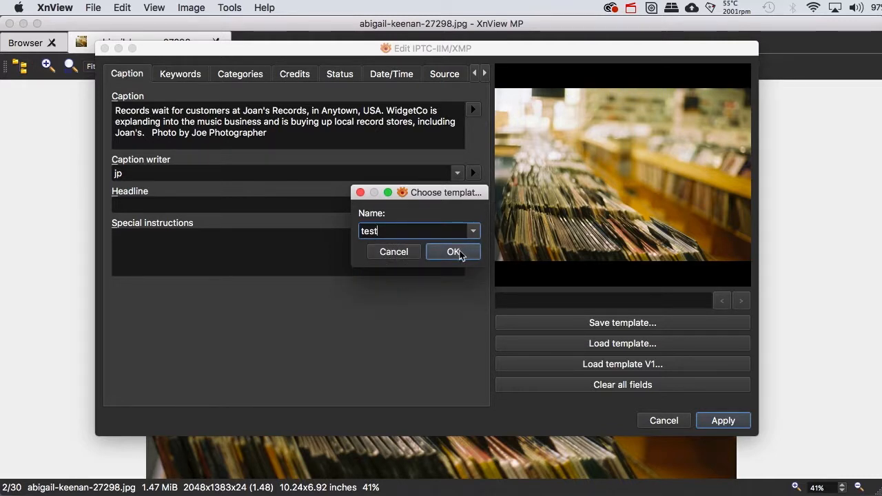
left_click(452, 251)
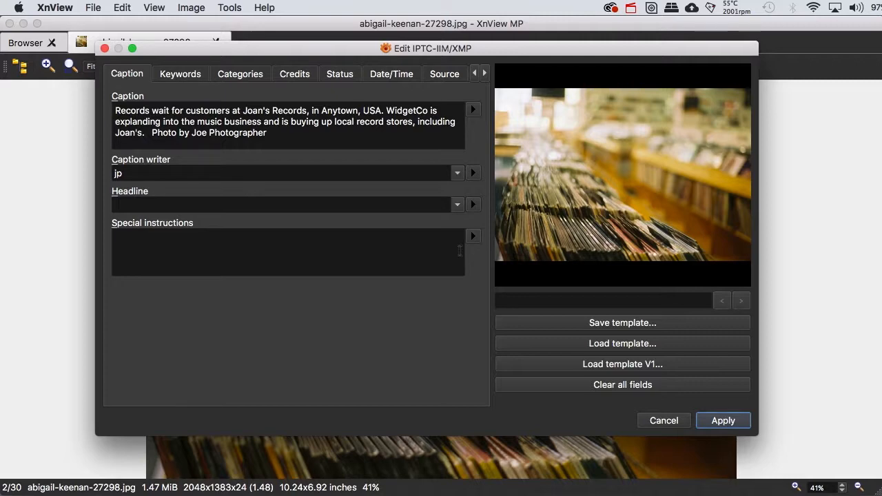
Step: Close the Edit IPTC-IIM/XMP dialog for abigail-keenan-27298
left_click(662, 420)
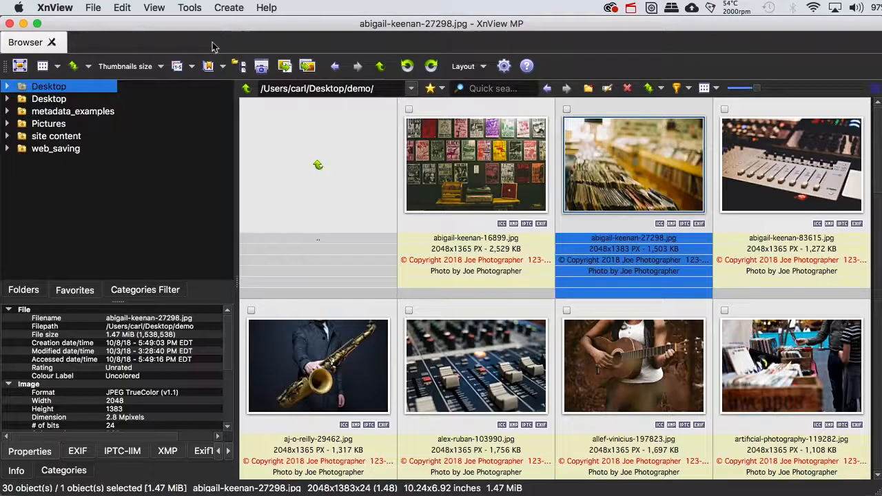
mouse_move(471, 287)
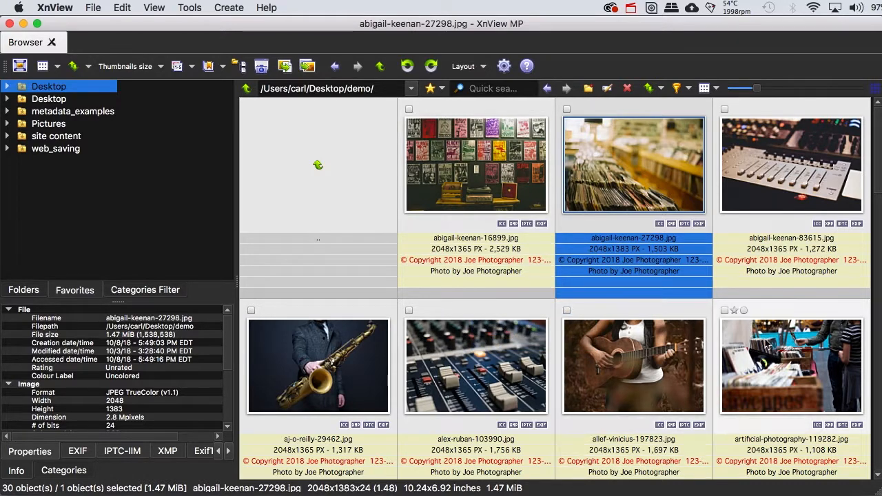
Step: Load the 'test' template into artificial-photography-119282's metadata editor and view its credits
left_click(790, 365)
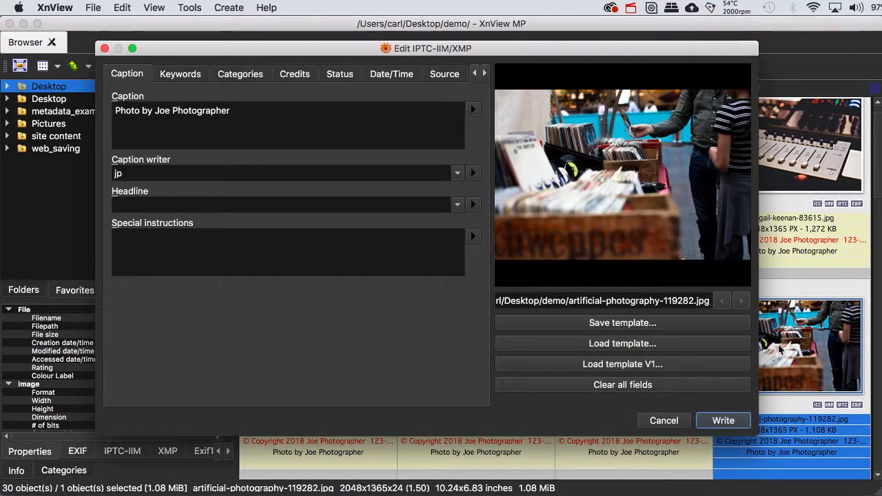
left_click(622, 343)
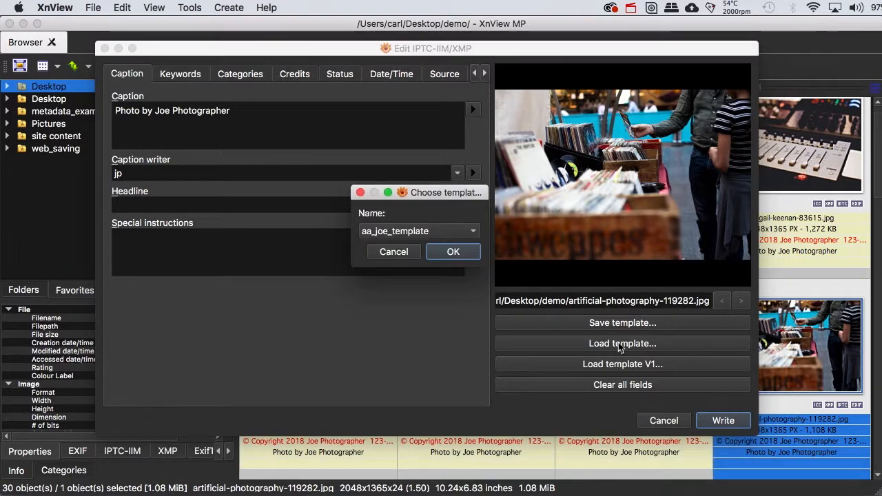
left_click(472, 231)
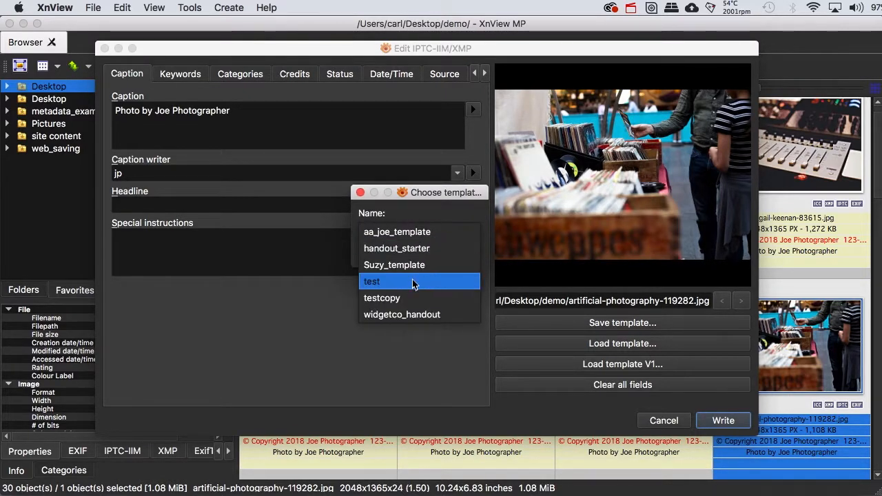
double_click(372, 281)
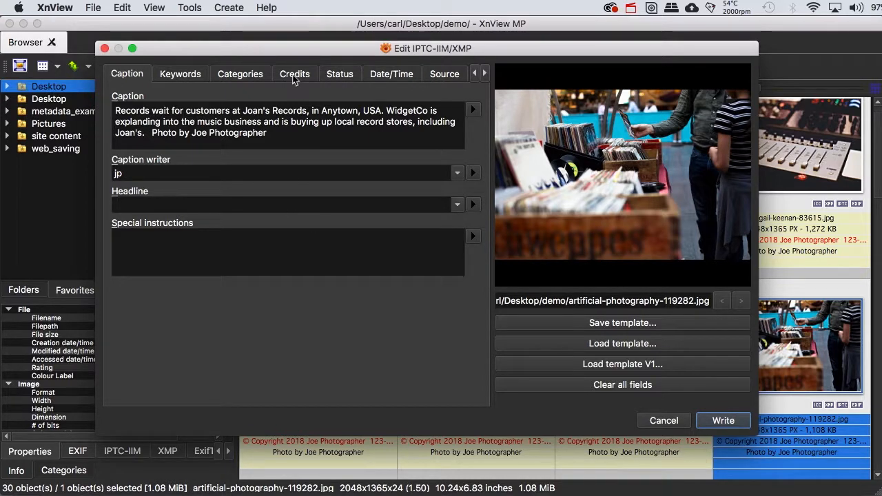
left_click(294, 74)
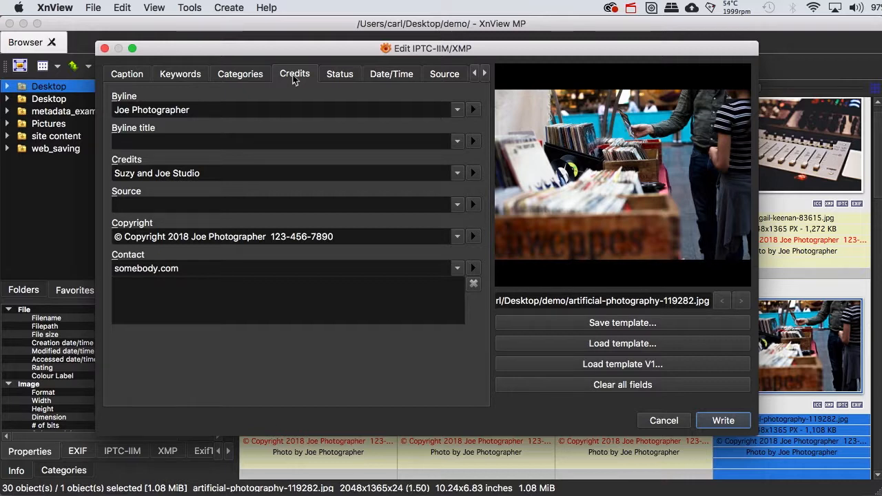
mouse_move(236, 103)
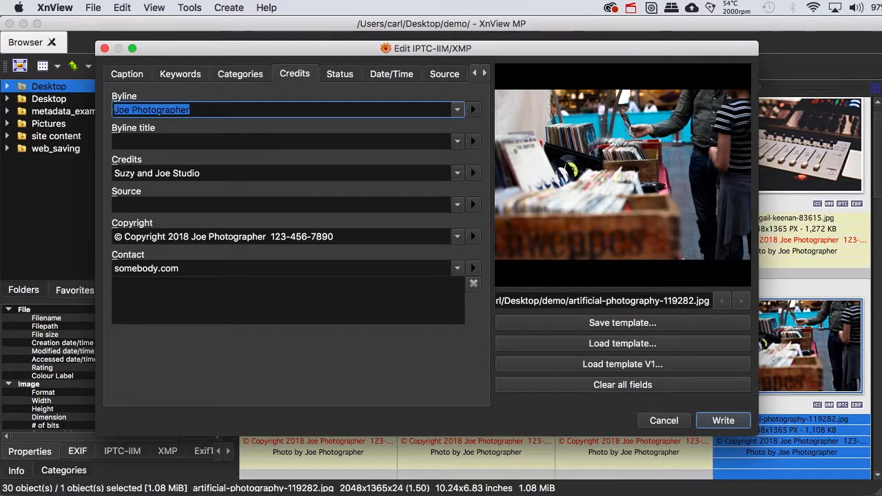
Step: Return to the Caption fields and start selecting the caption's opening words
left_click(127, 74)
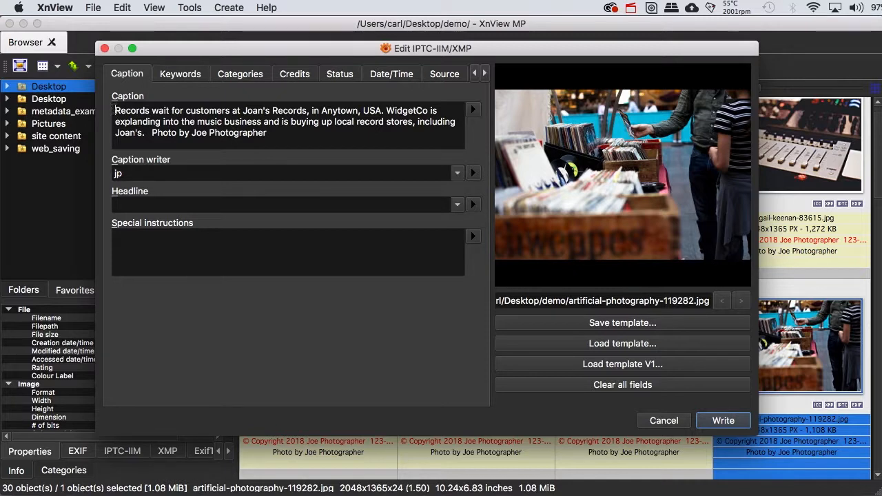
left_click_drag(115, 110, 241, 110)
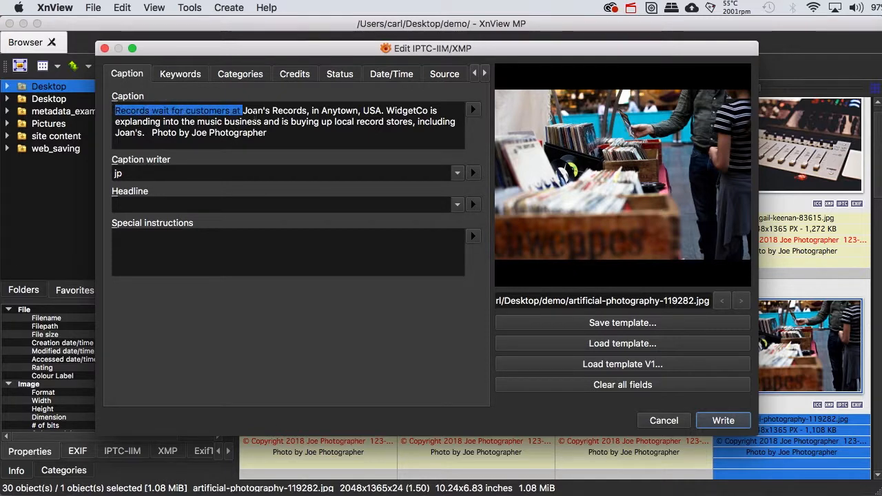
Step: Remove the photo-specific first caption sentence and resave the fields as template 'test'
left_click_drag(241, 111, 383, 110)
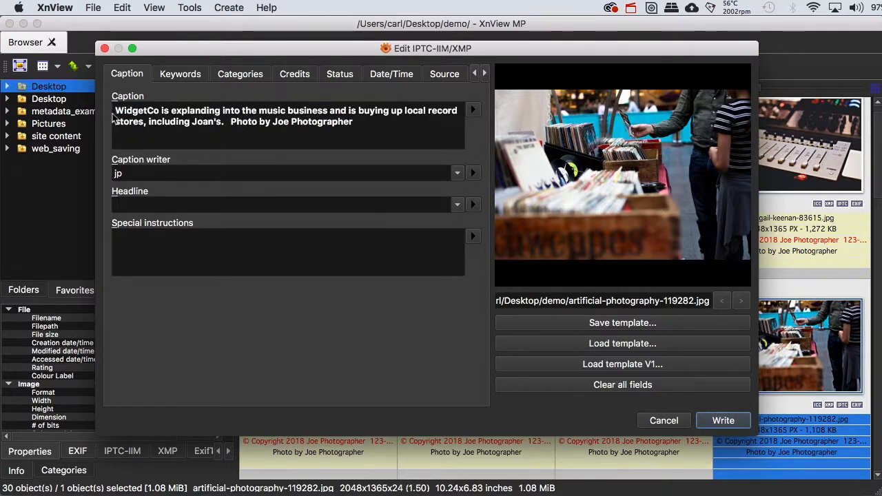
left_click(621, 323)
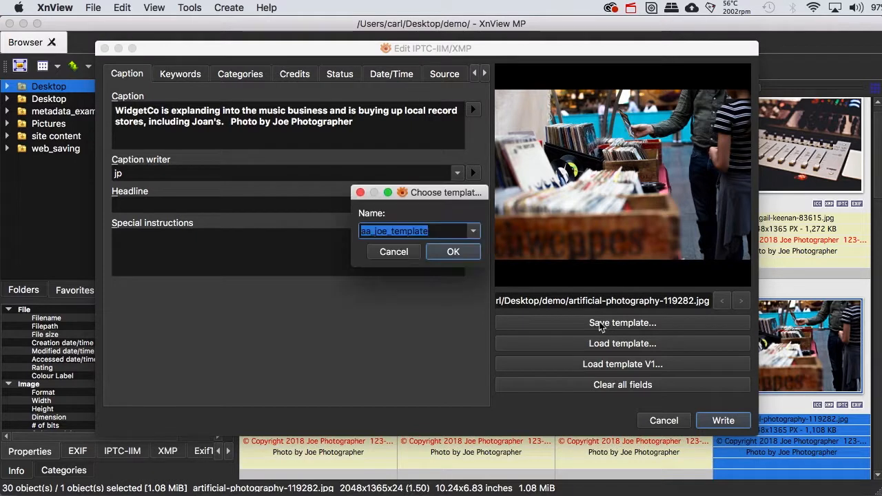
left_click(472, 231)
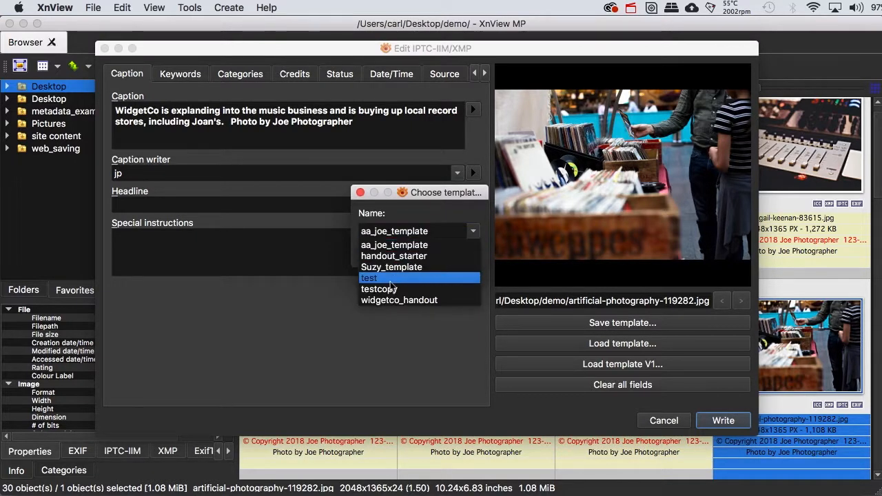
left_click(368, 278)
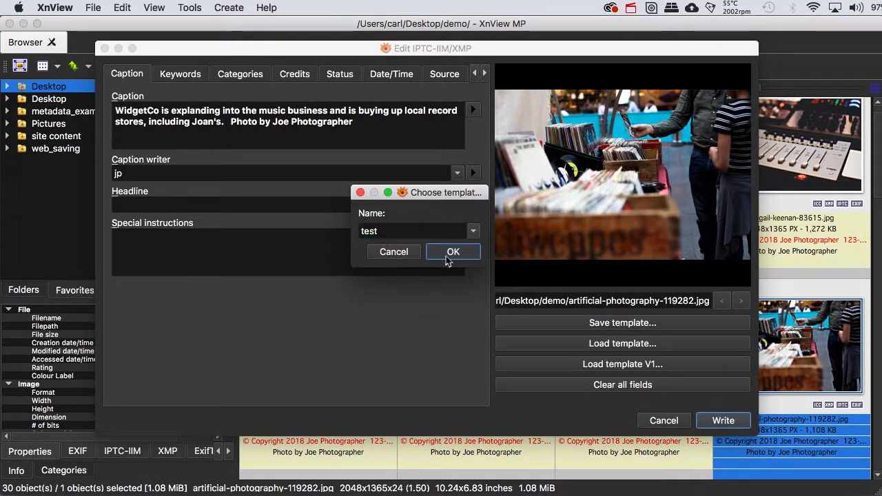
left_click(453, 252)
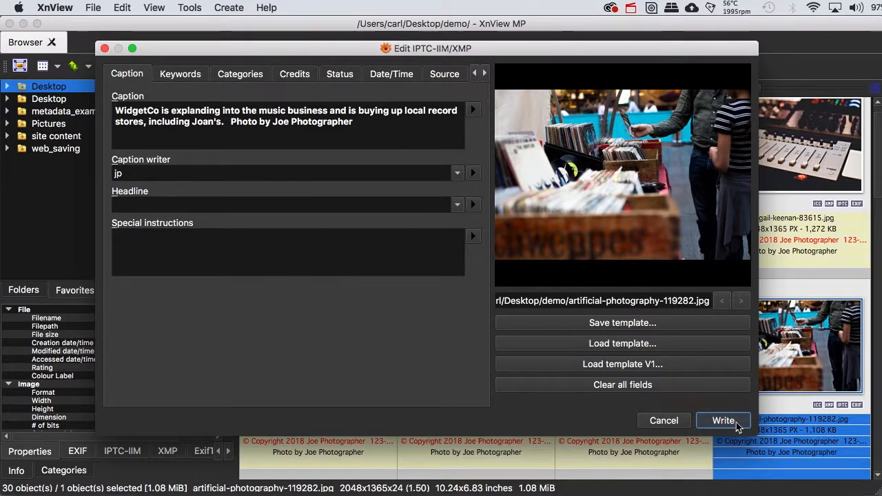
Step: Write the WidgetCo caption to artificial-photography-119282, then load the template for abigail-keenan-16899 and clem-onojeghuo-218551
left_click(722, 420)
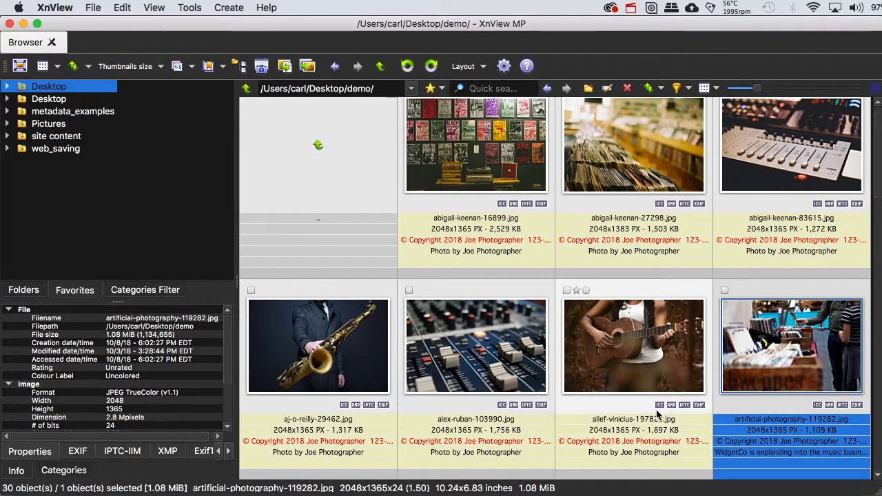
left_click(475, 144)
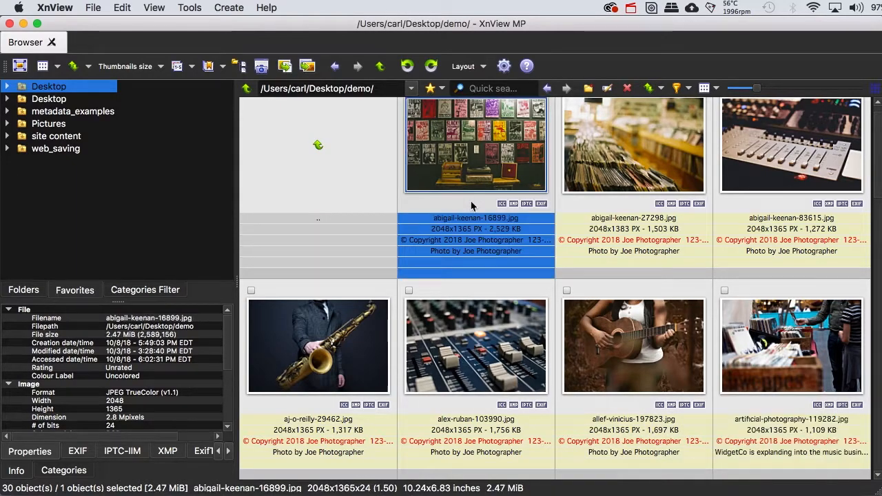
scroll("down", 3)
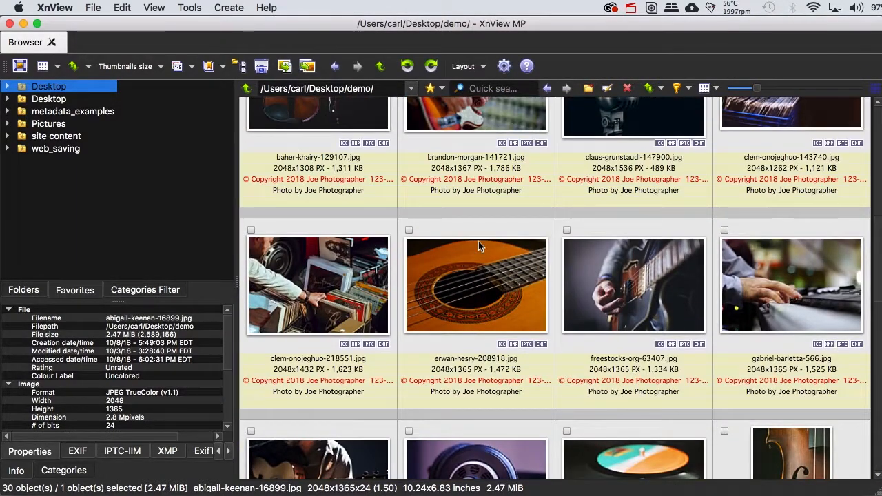
mouse_move(318, 348)
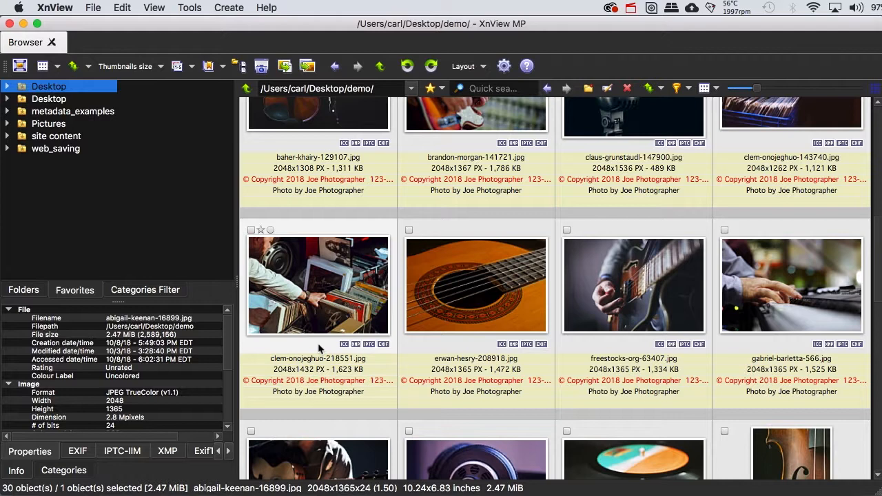
left_click(317, 285)
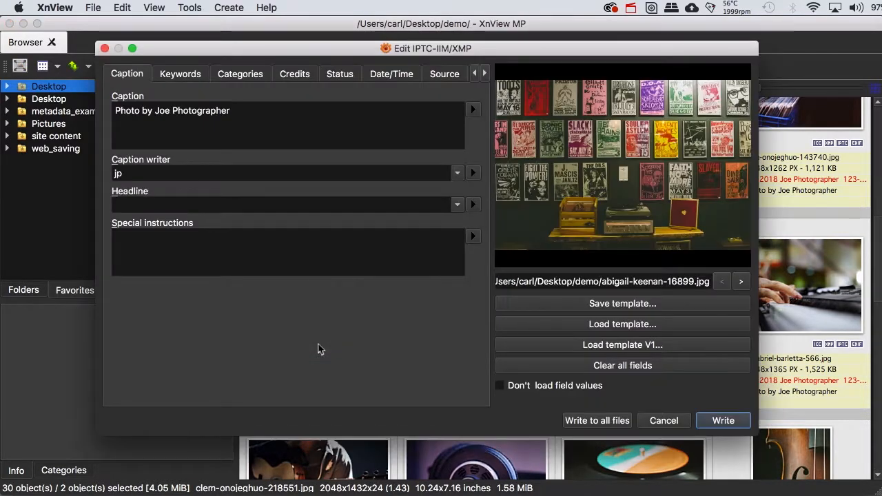
left_click(621, 324)
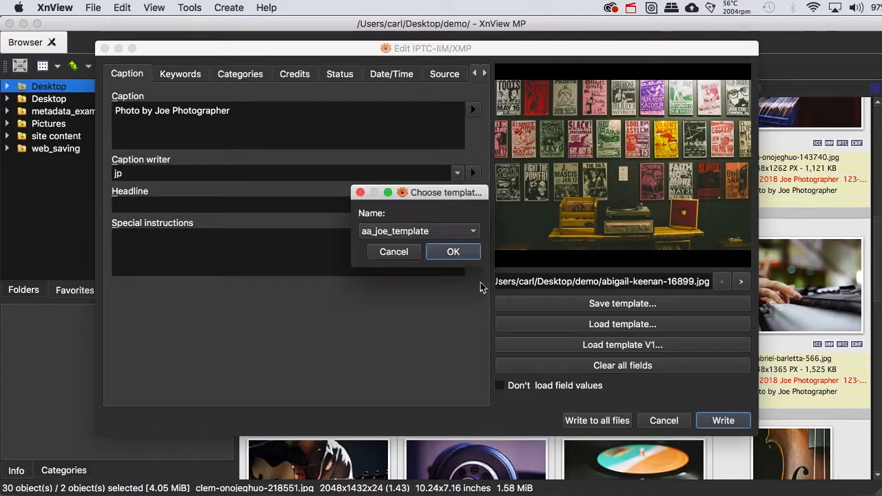
left_click(472, 231)
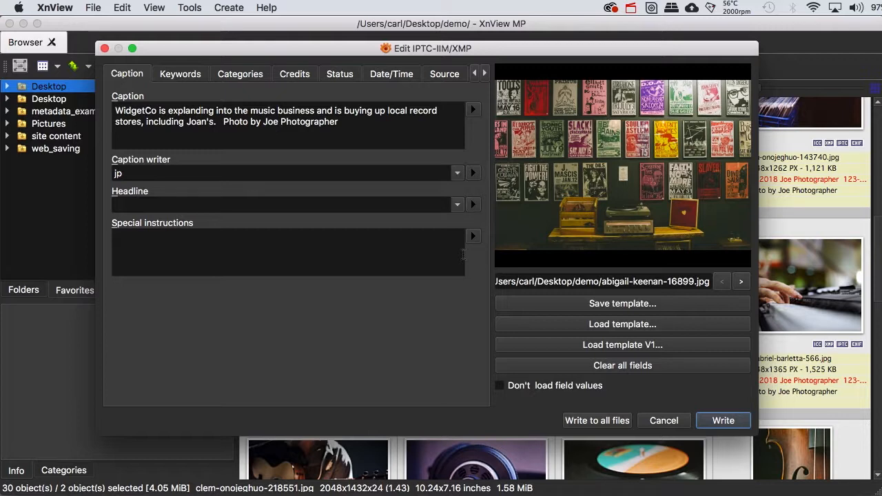
Step: Write the shared caption, then the one opening 'Posters line the walls at Joan's records', to all files
left_click(595, 420)
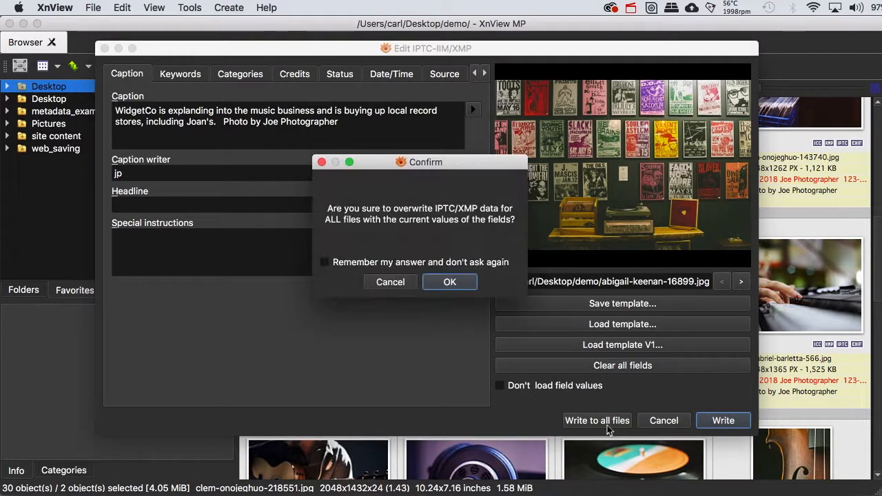
mouse_move(449, 282)
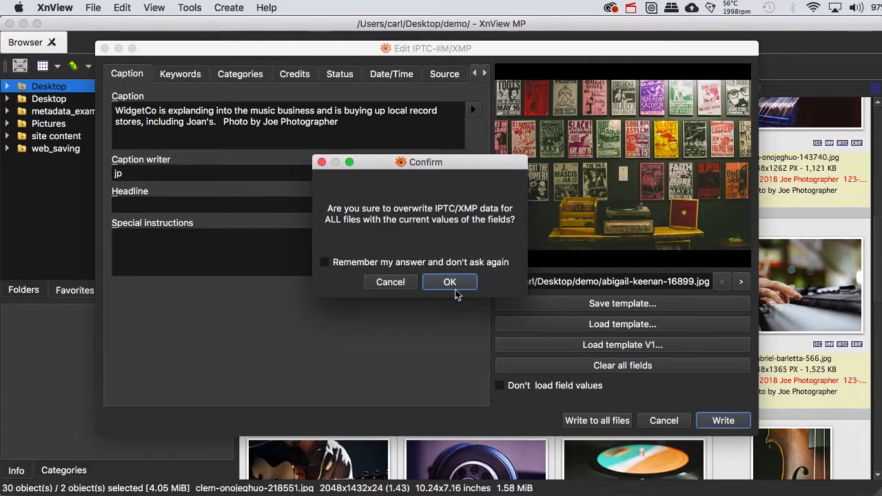
left_click(449, 281)
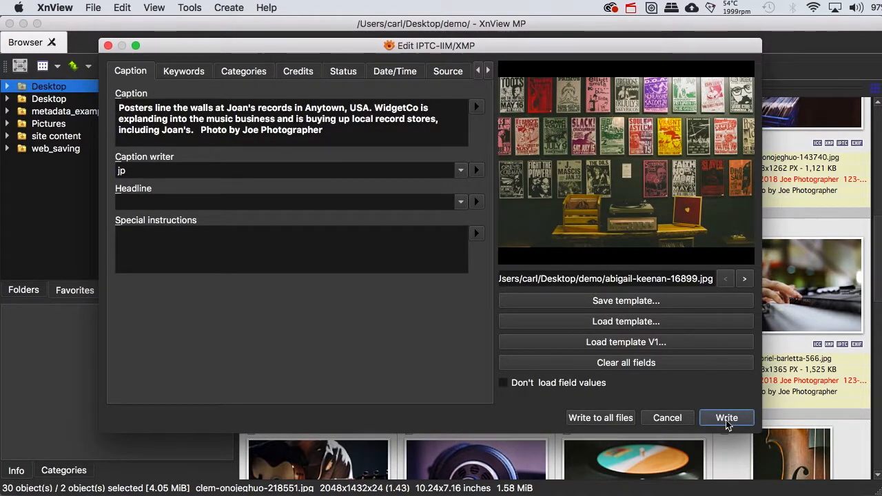
mouse_move(600, 417)
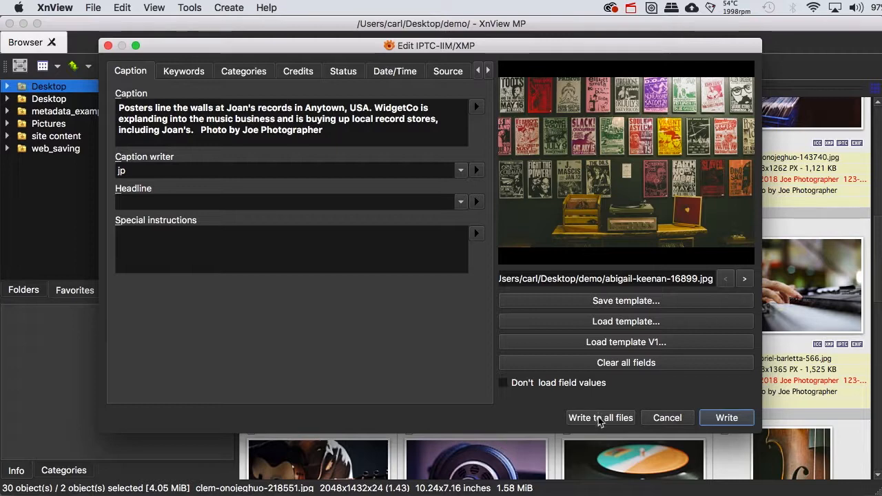
left_click(600, 418)
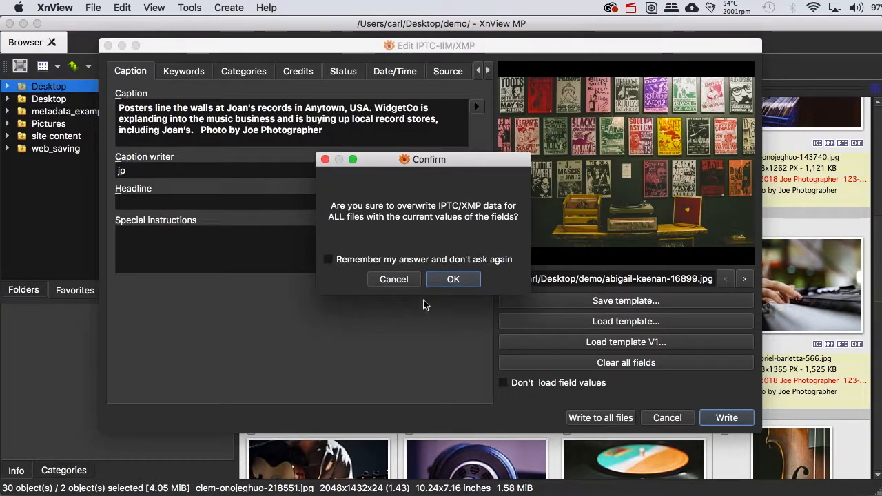
left_click(453, 279)
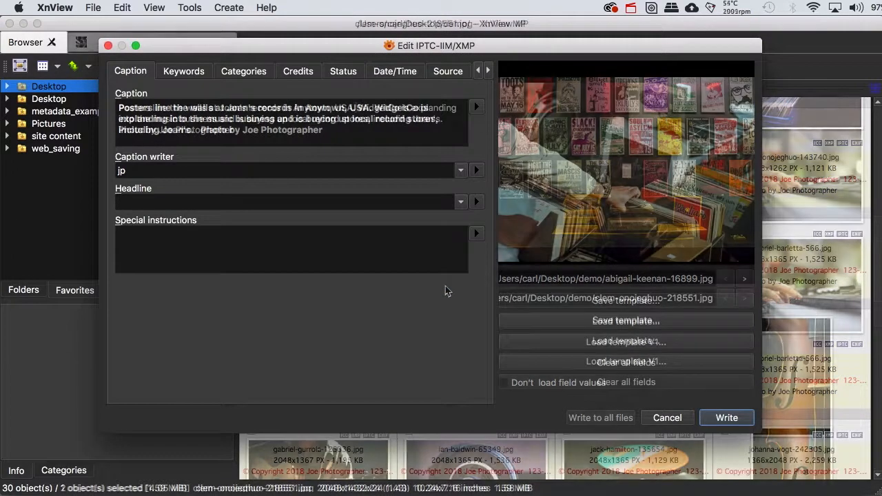